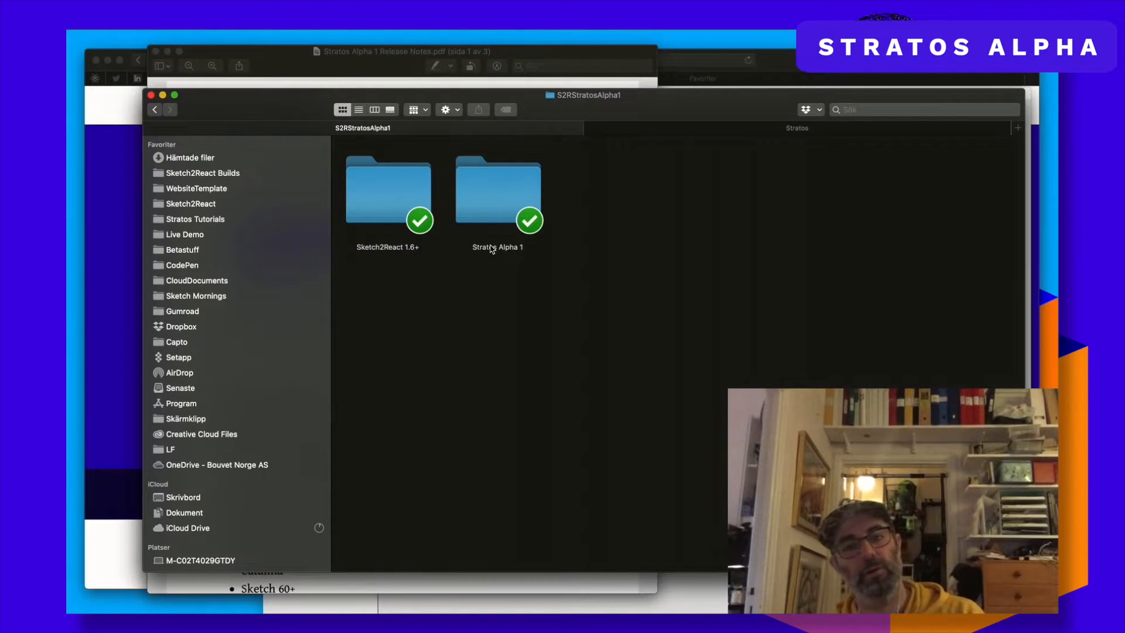
# Open the Stratos Alpha 1 folder and select its installer package and release notes PDF
pyautogui.doubleClick(498, 188)
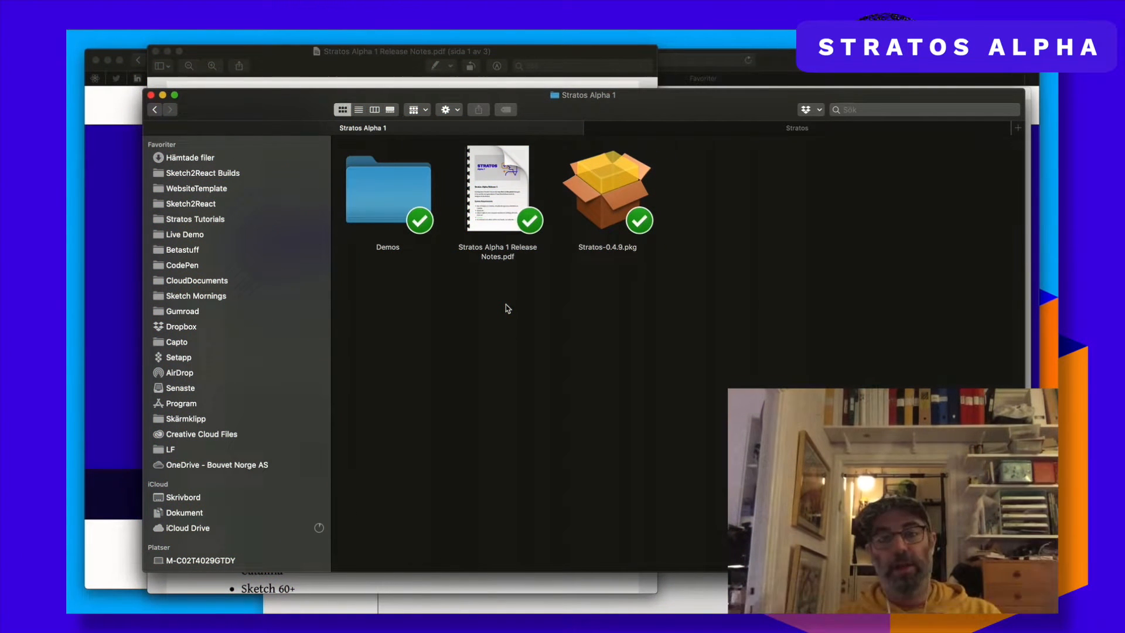
pyautogui.click(607, 189)
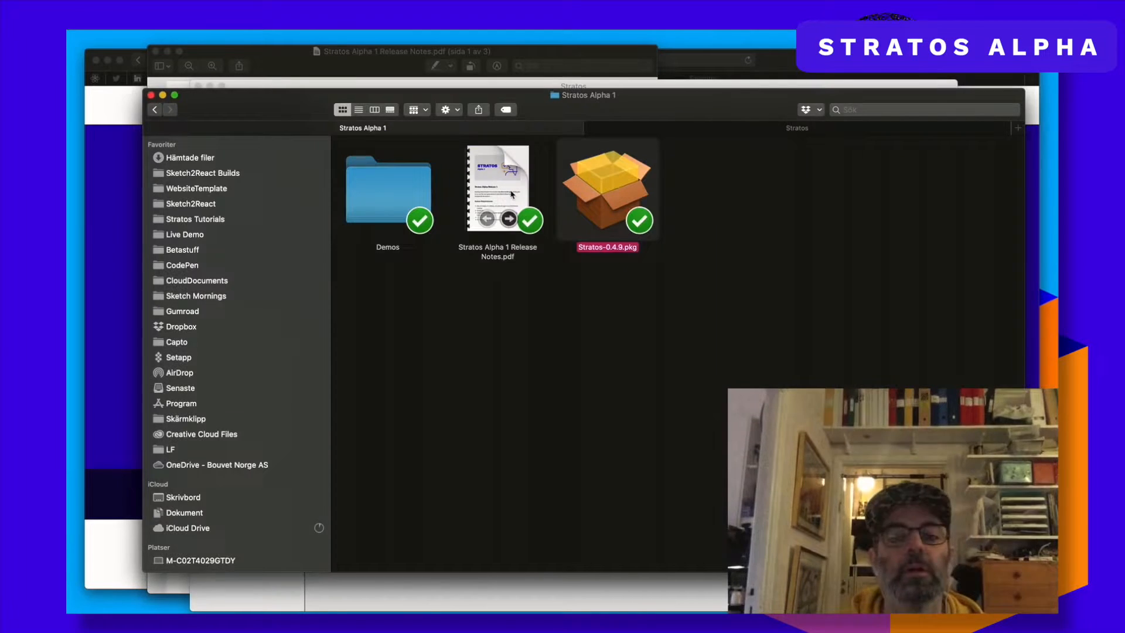
pyautogui.click(497, 188)
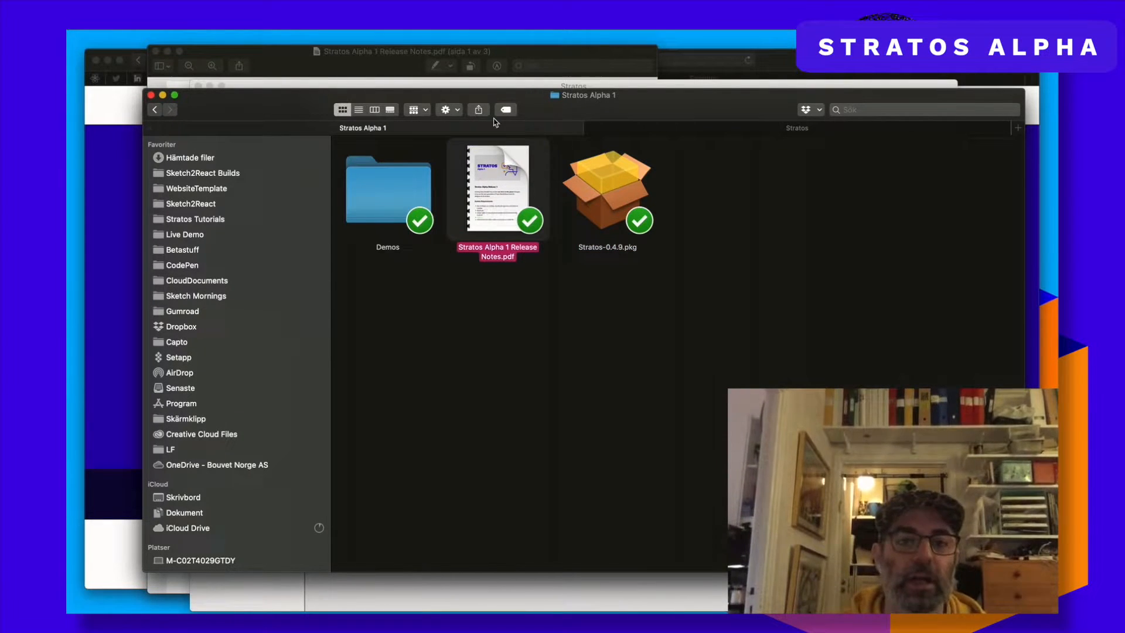
# Open the Stratos Alpha 1 release notes PDF in Preview and scroll through its pages
pyautogui.doubleClick(496, 188)
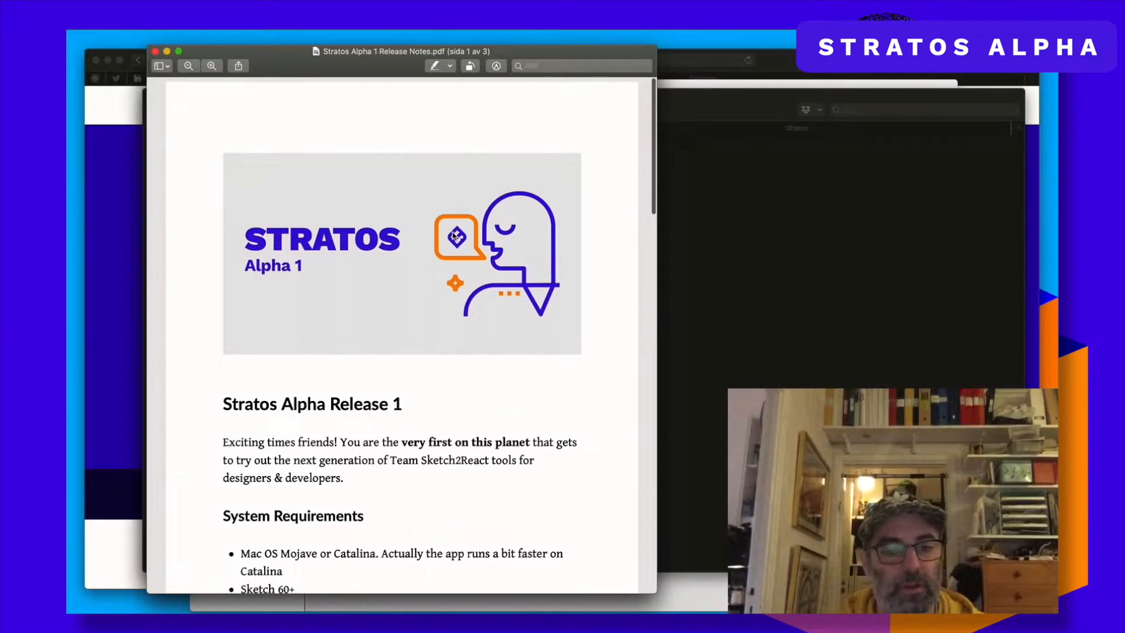
pyautogui.scroll(-3)
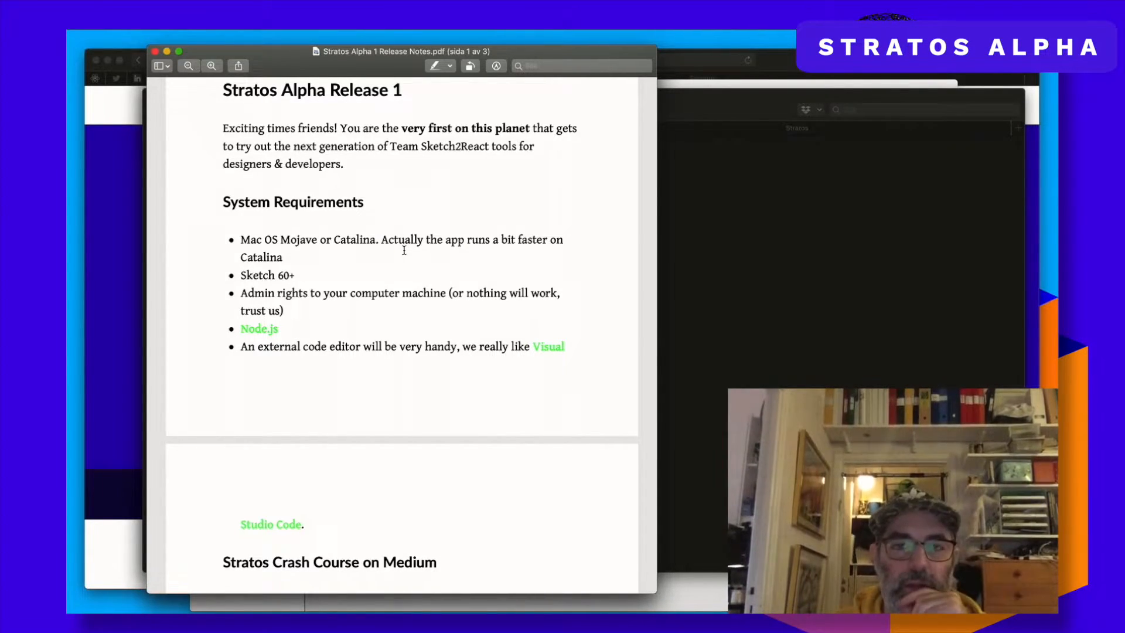
pyautogui.scroll(-3)
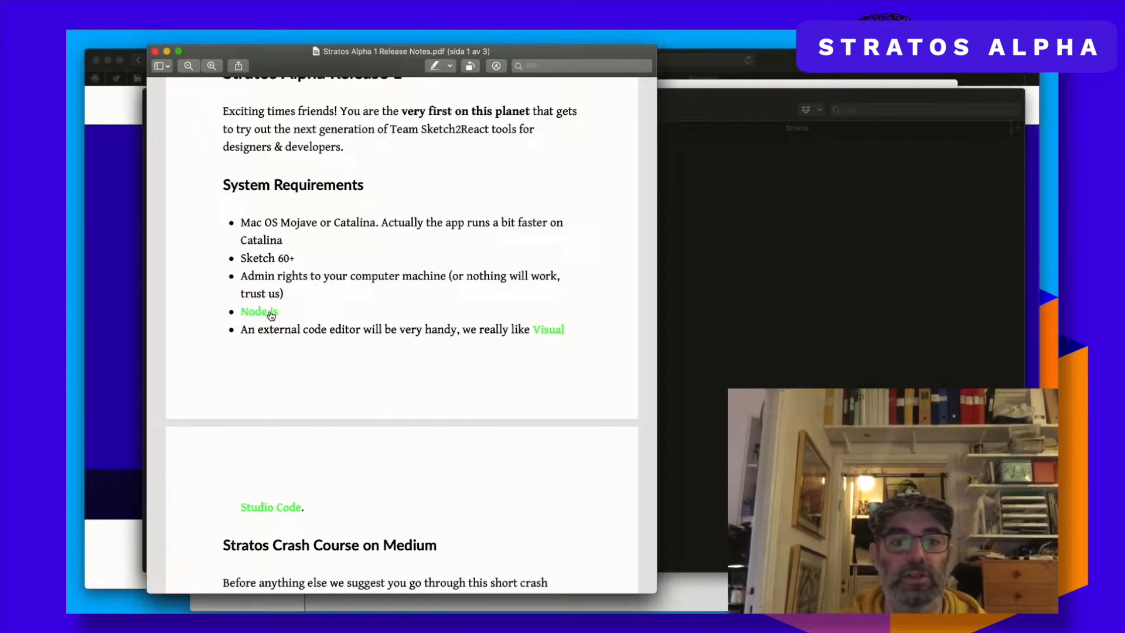
pyautogui.scroll(-3)
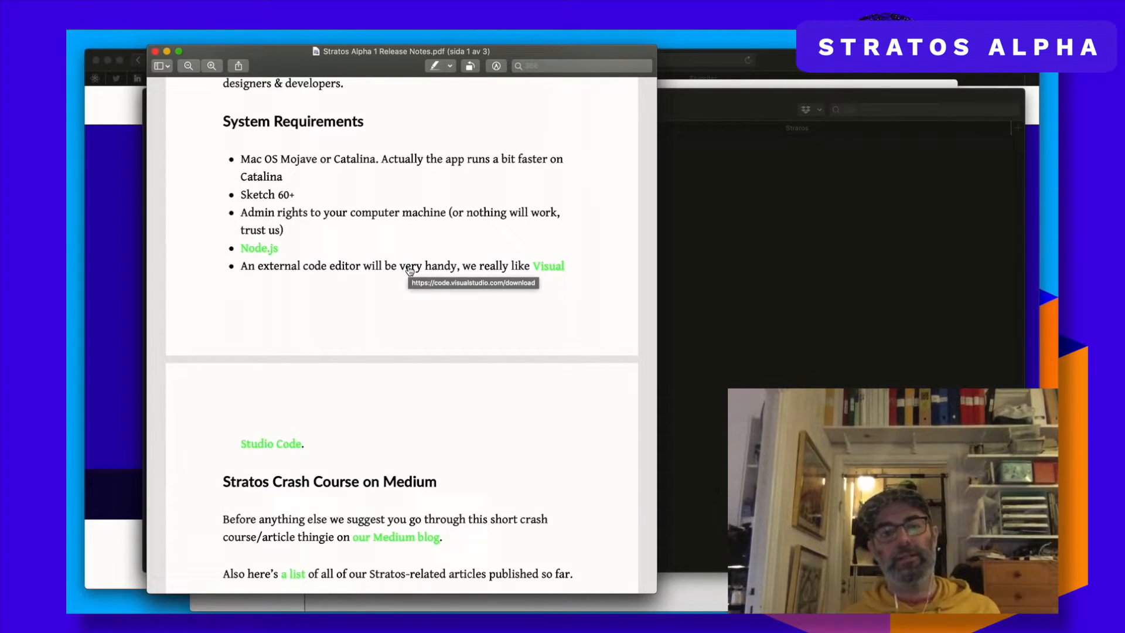
pyautogui.moveTo(450, 266)
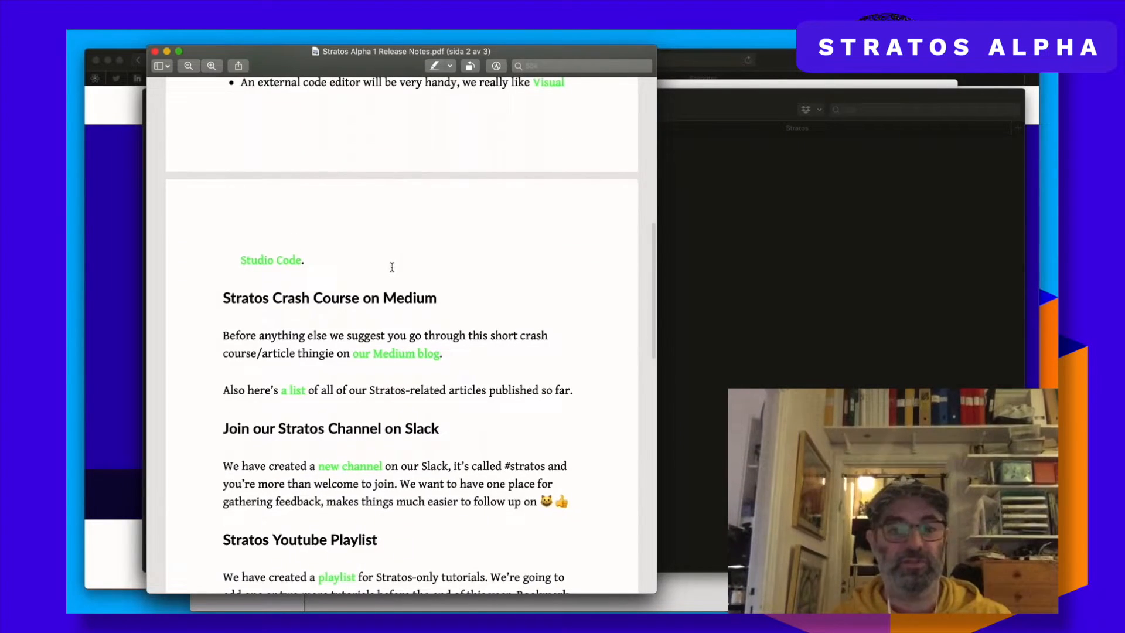
pyautogui.scroll(-3)
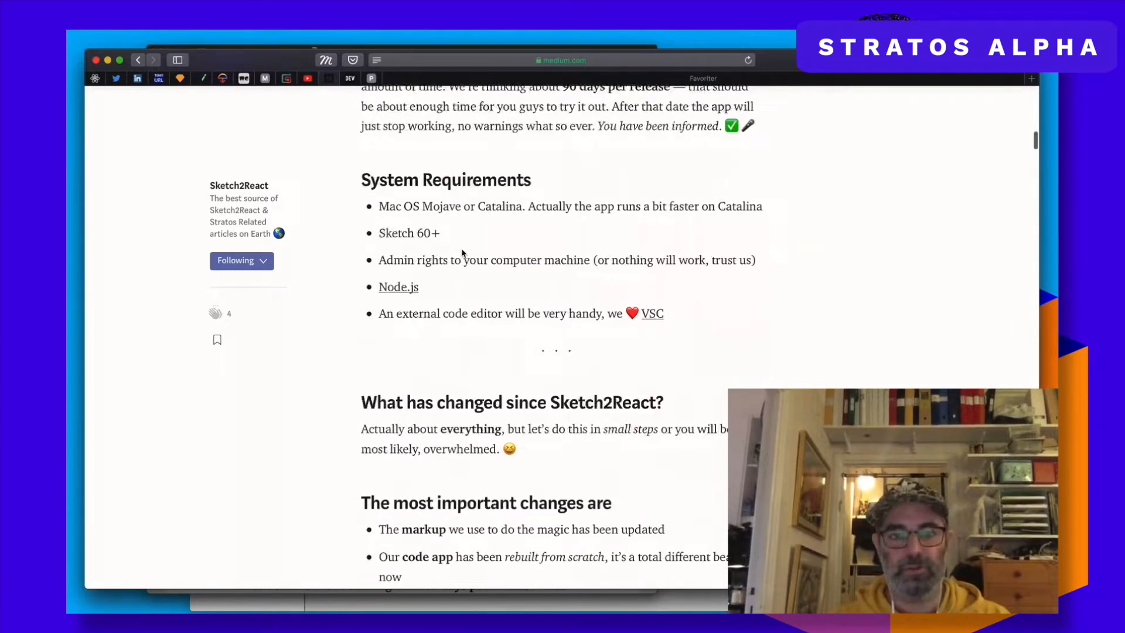
# Scroll the Medium crash course article down to The New Stratos Markup section
pyautogui.scroll(-3)
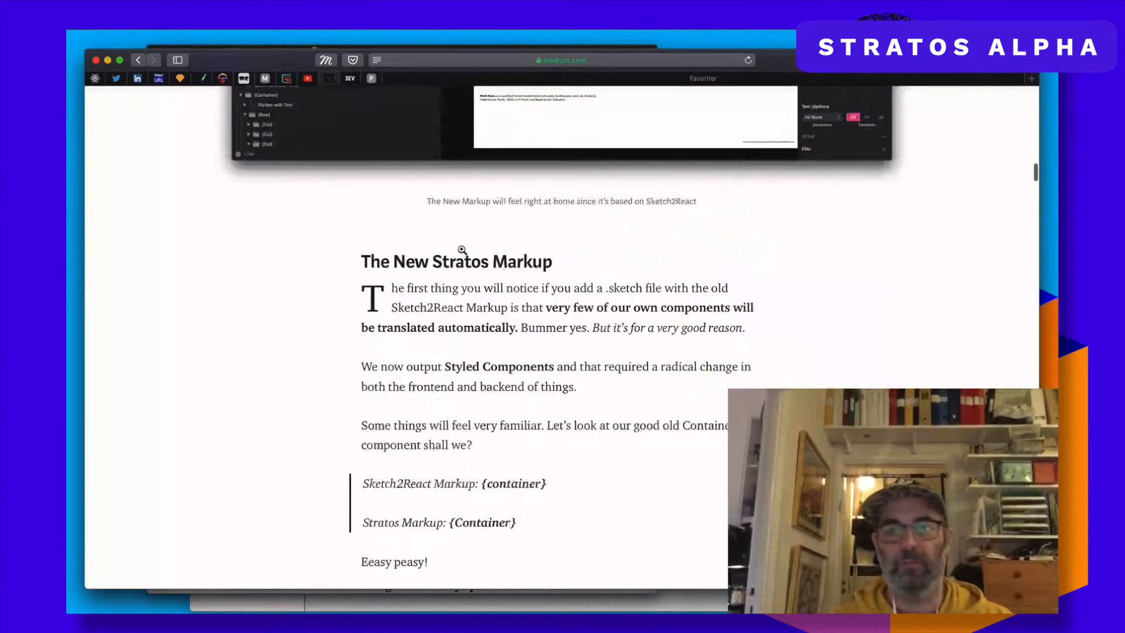
pyautogui.scroll(-3)
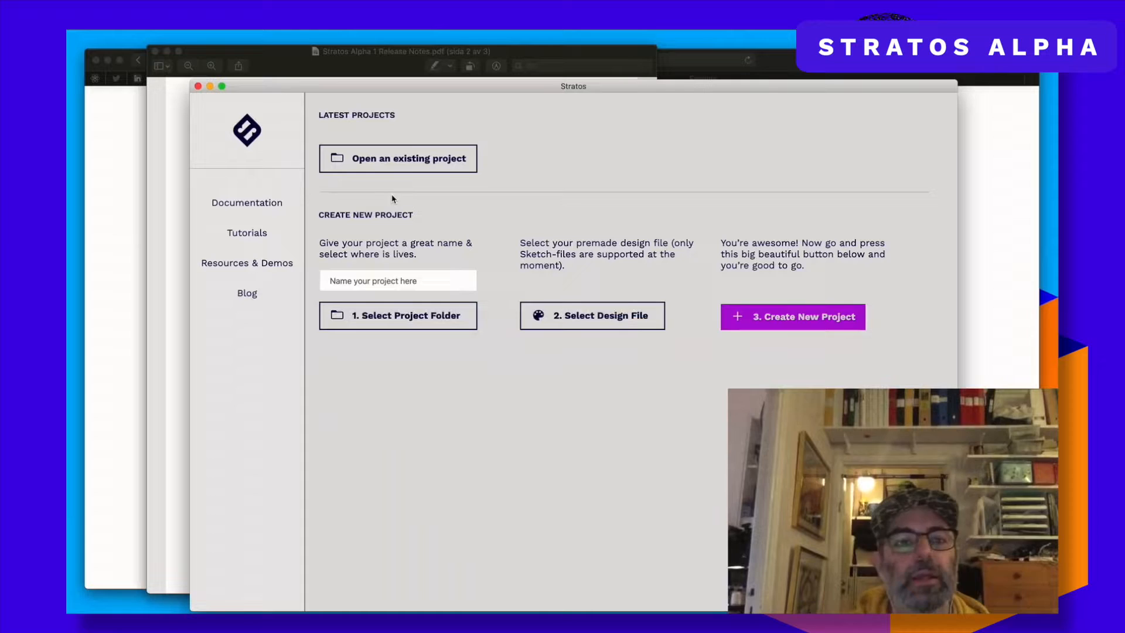
# Open the Demos folder, close the framermotion.sketch preview, and open Animation.js
pyautogui.click(396, 158)
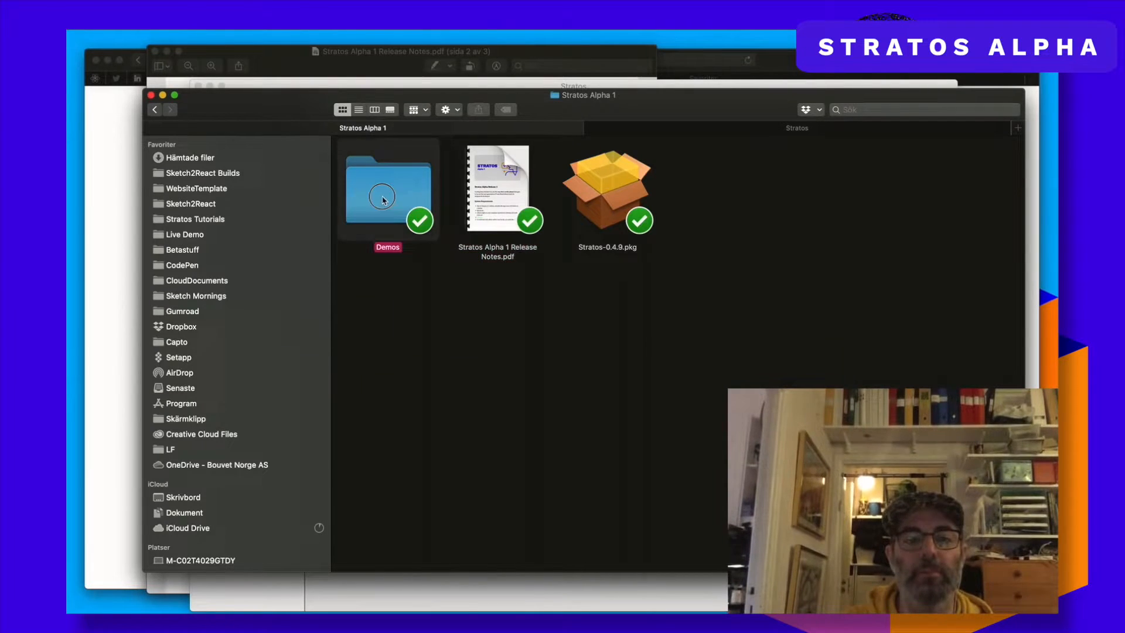
pyautogui.doubleClick(387, 187)
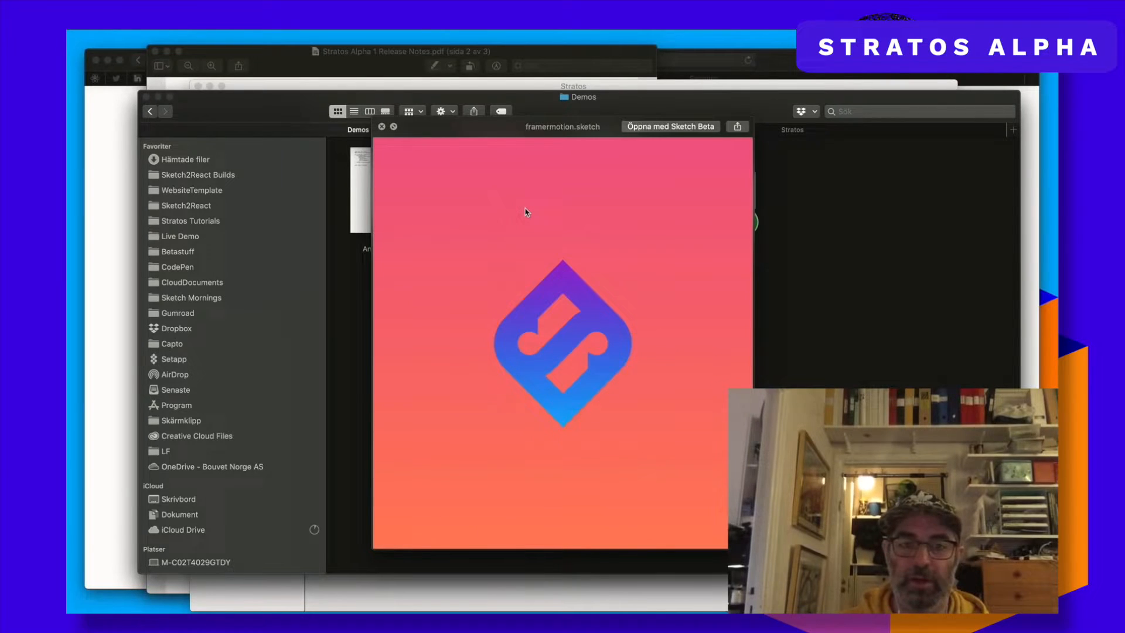
pyautogui.click(383, 126)
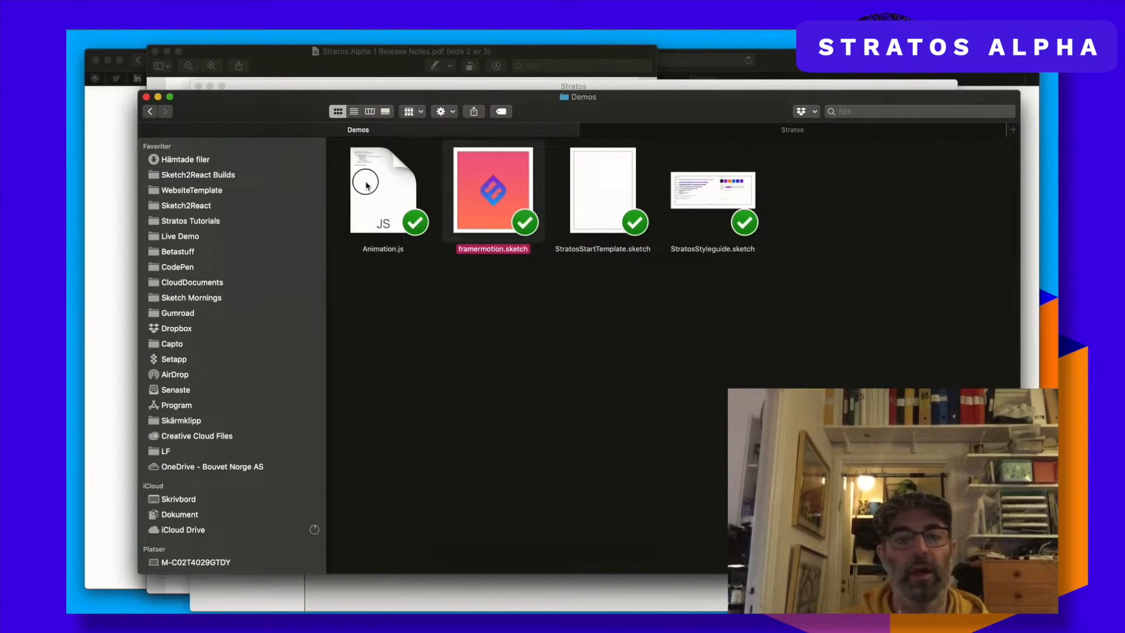
pyautogui.doubleClick(382, 189)
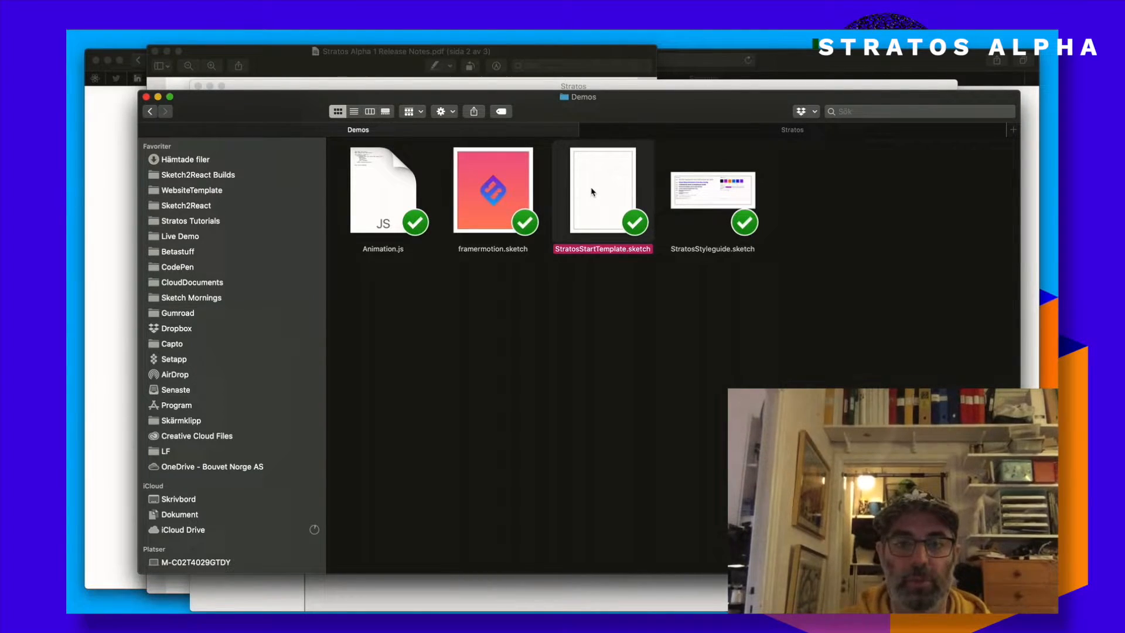
pyautogui.moveTo(610, 207)
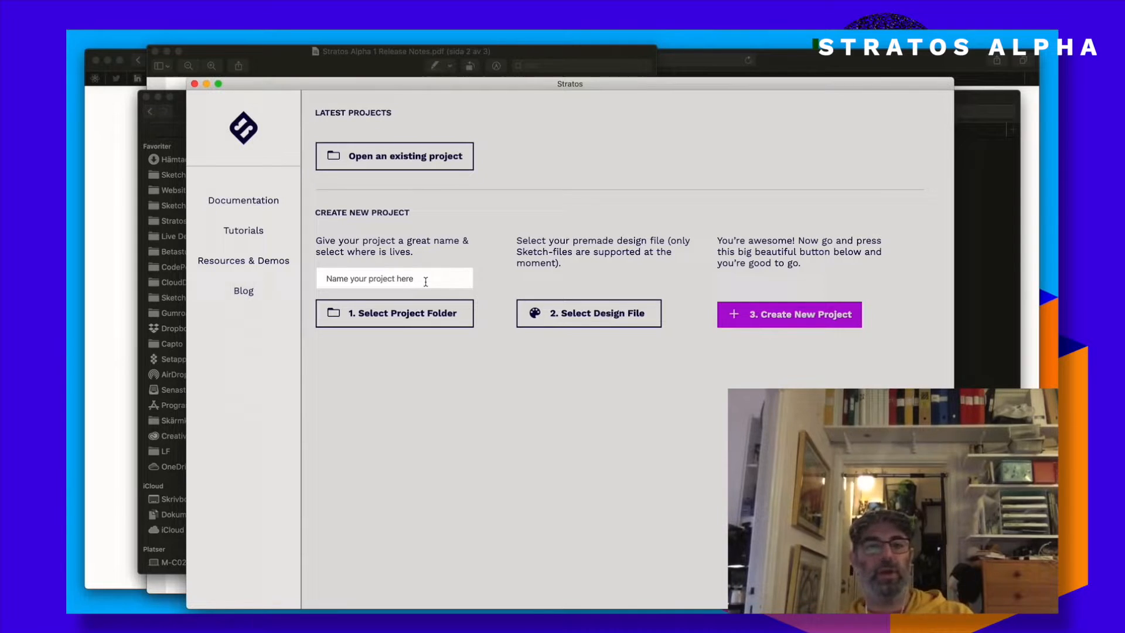
# Enter StratosAlphaDemo as the new project's name
pyautogui.click(393, 278)
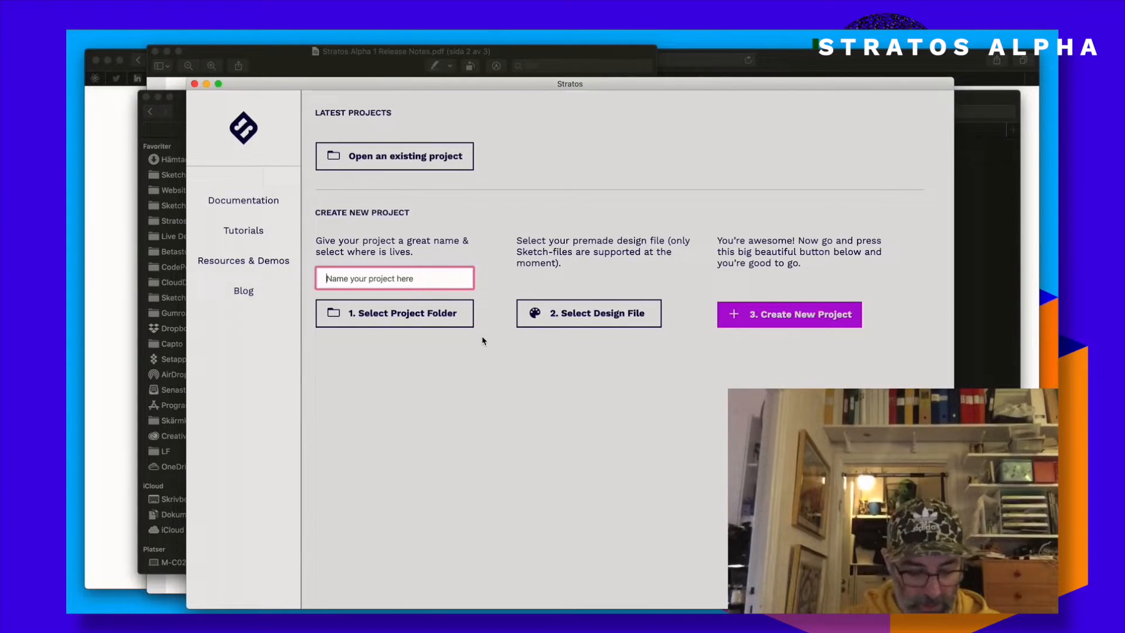
pyautogui.write('Stratp')
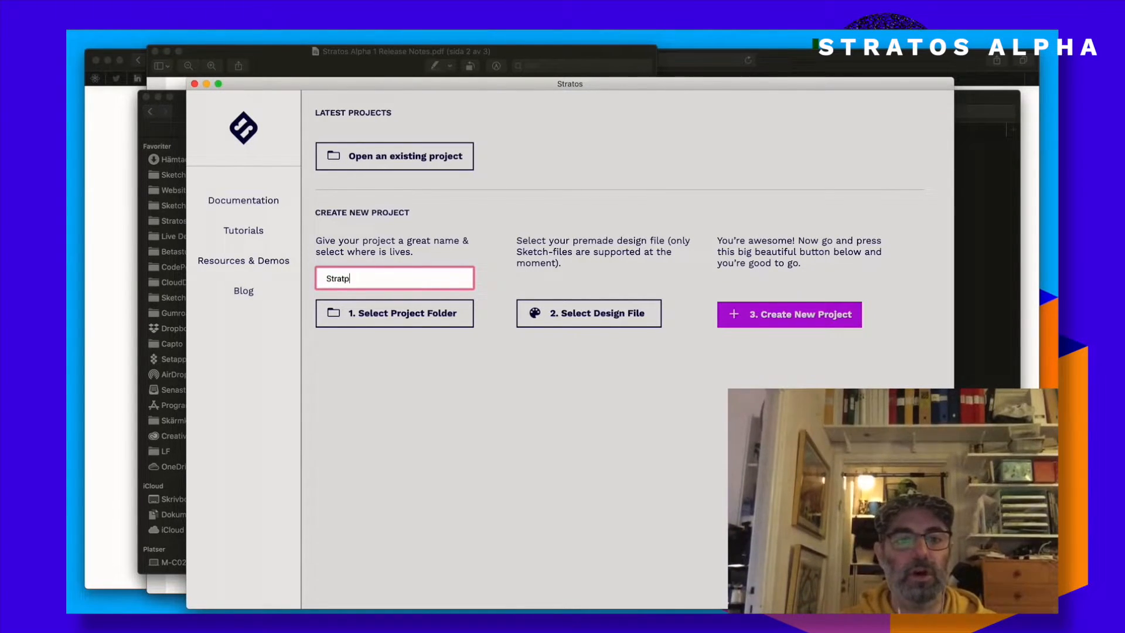
pyautogui.write('StratosAlå')
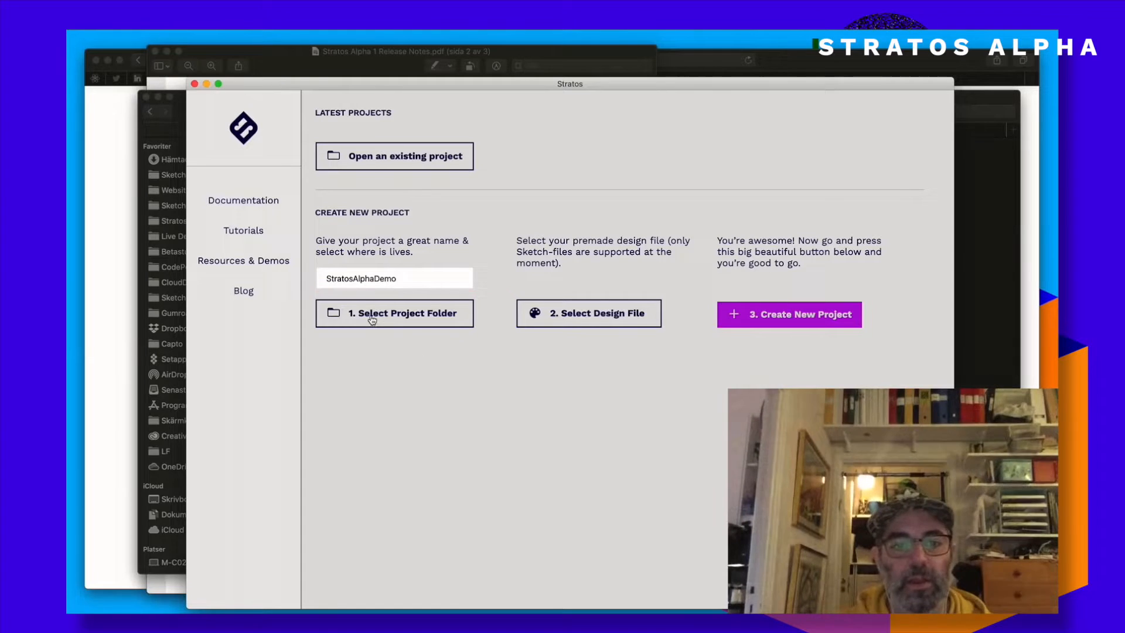
# Create an AlphaDemoStratos folder in Sketch2React Builds and choose it as the project folder
pyautogui.click(394, 313)
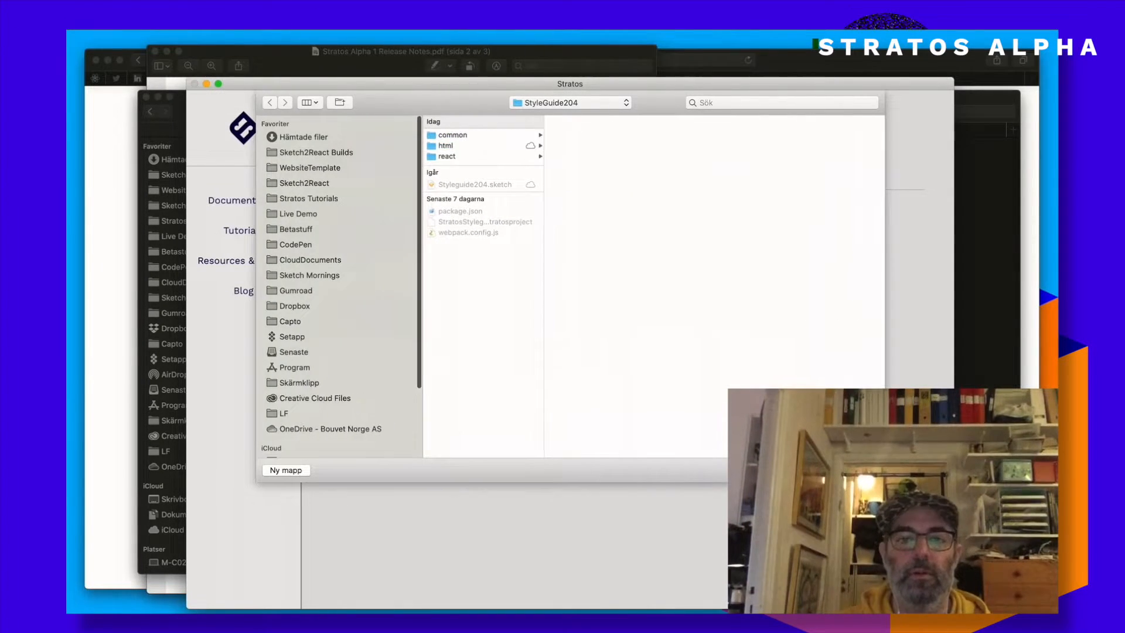
pyautogui.click(317, 151)
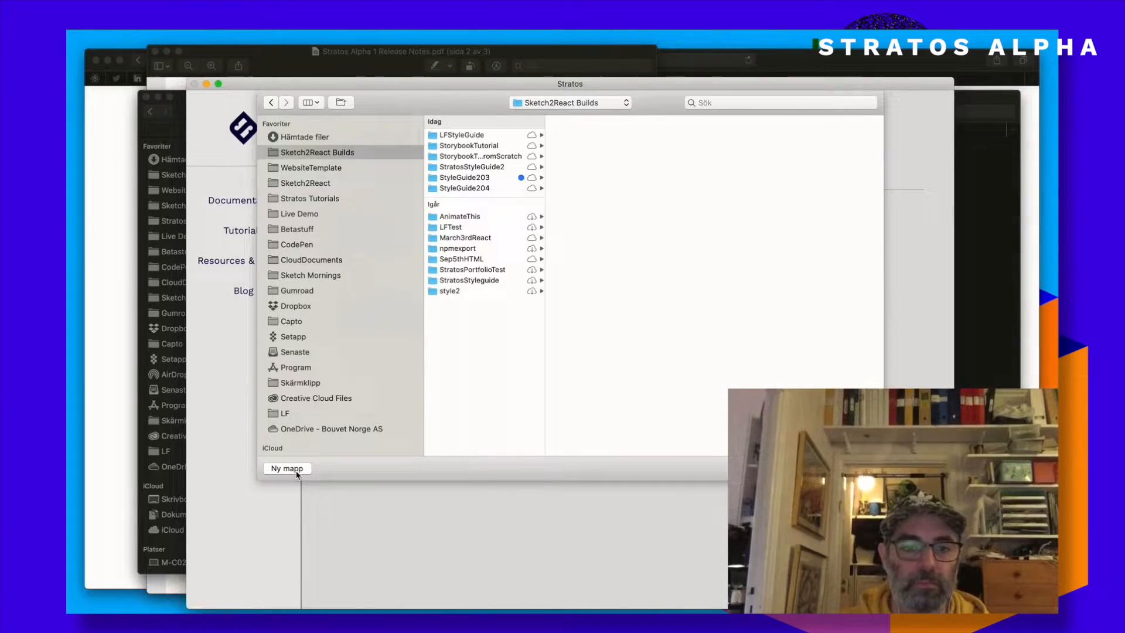
pyautogui.click(287, 468)
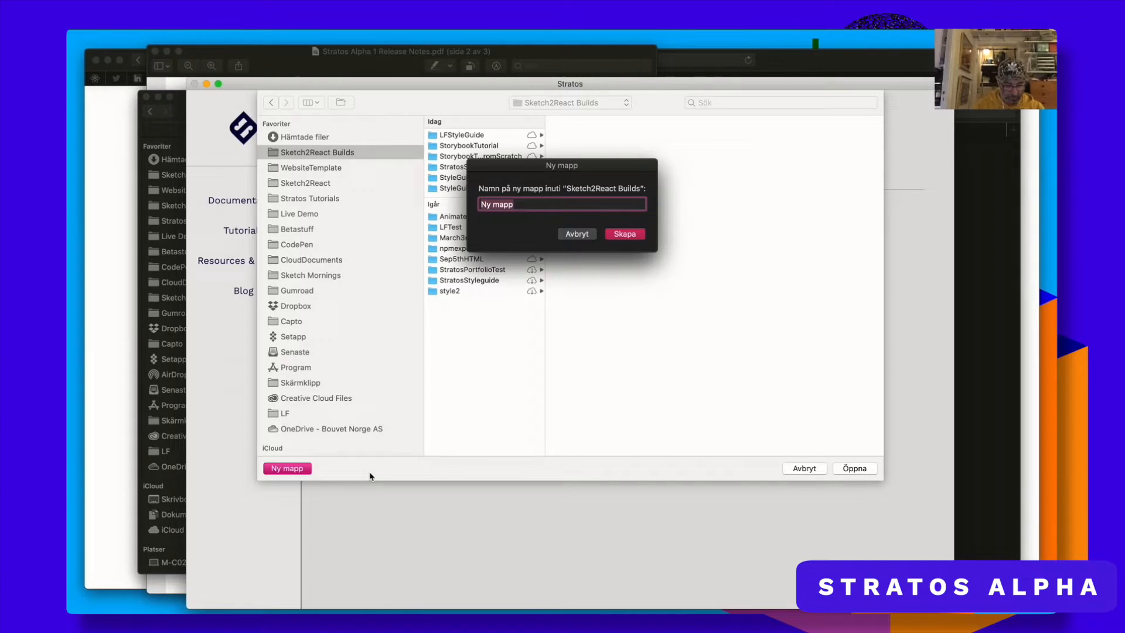
pyautogui.write('AlphaD')
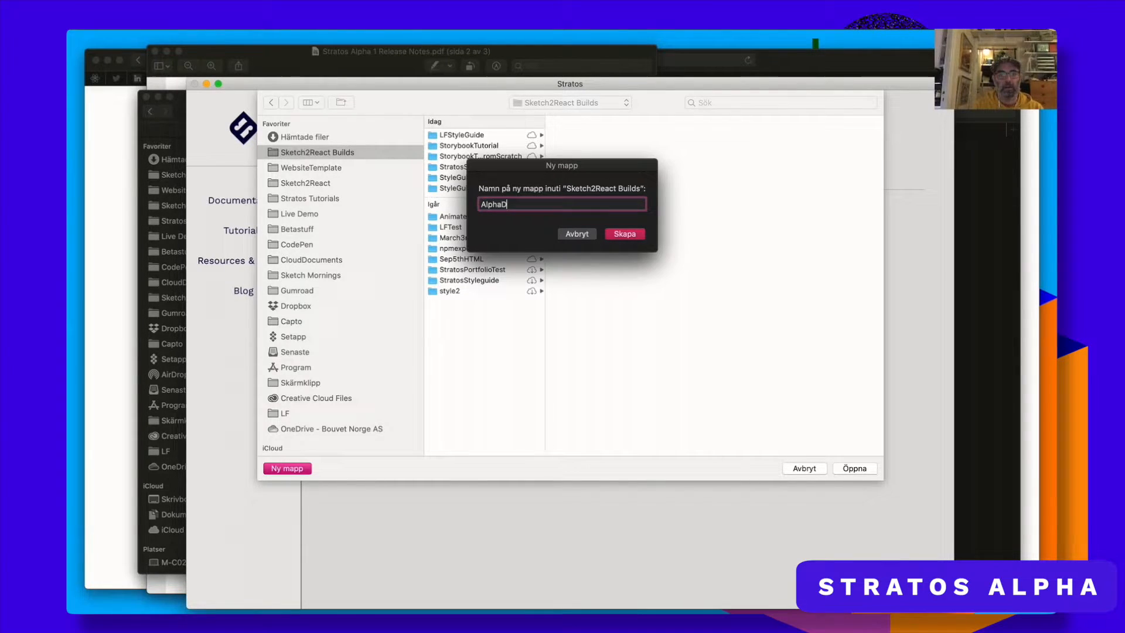
pyautogui.write('emoStrato')
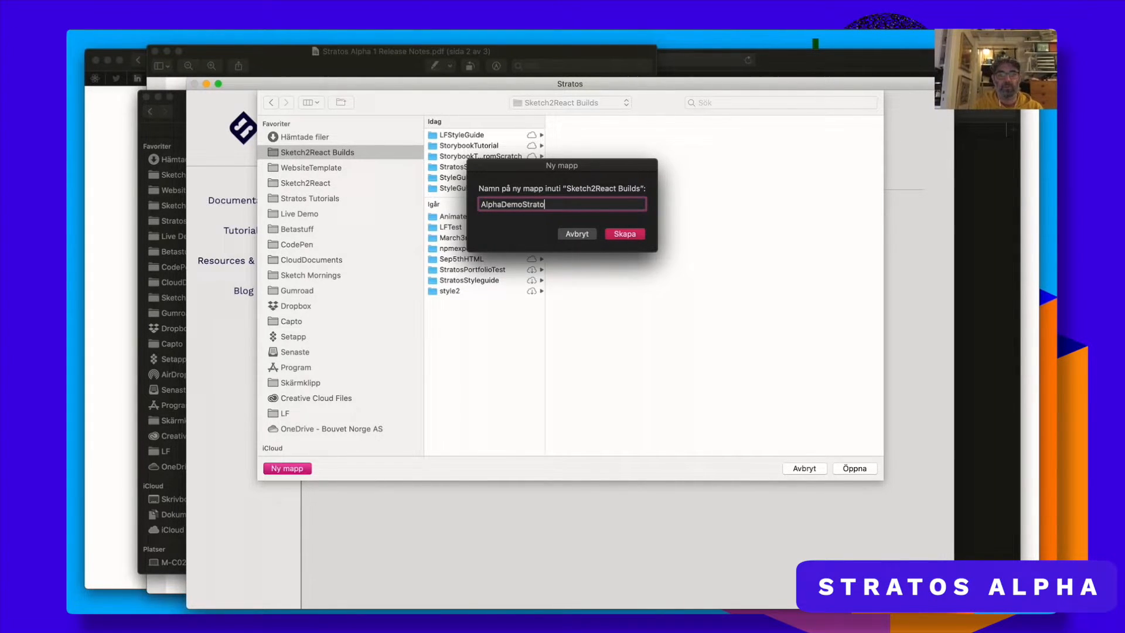
pyautogui.click(624, 234)
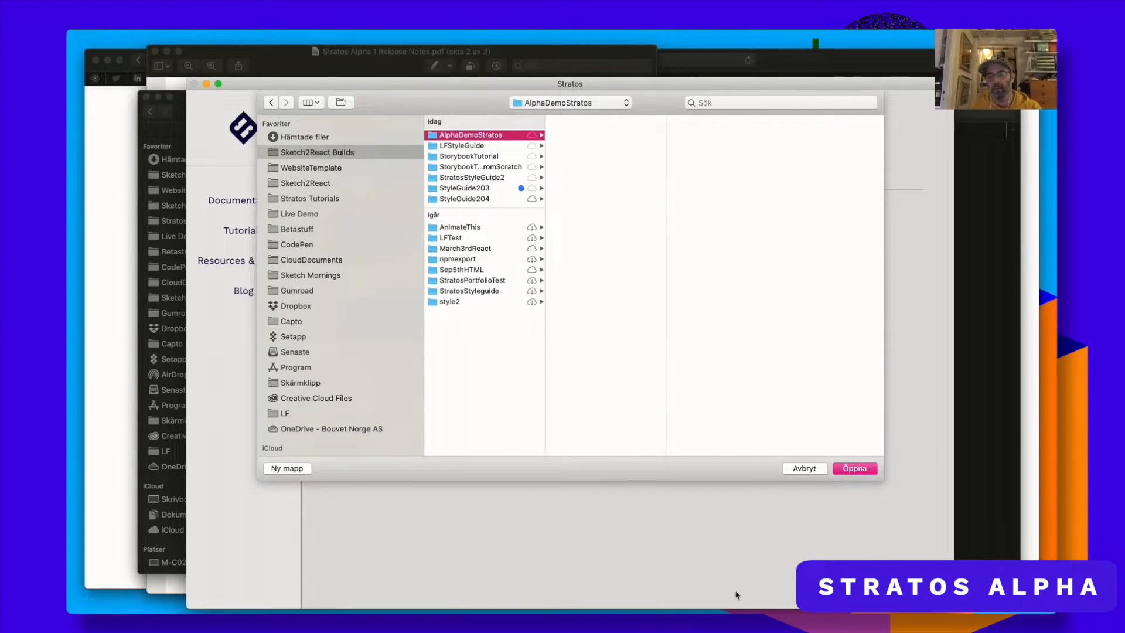
pyautogui.click(854, 468)
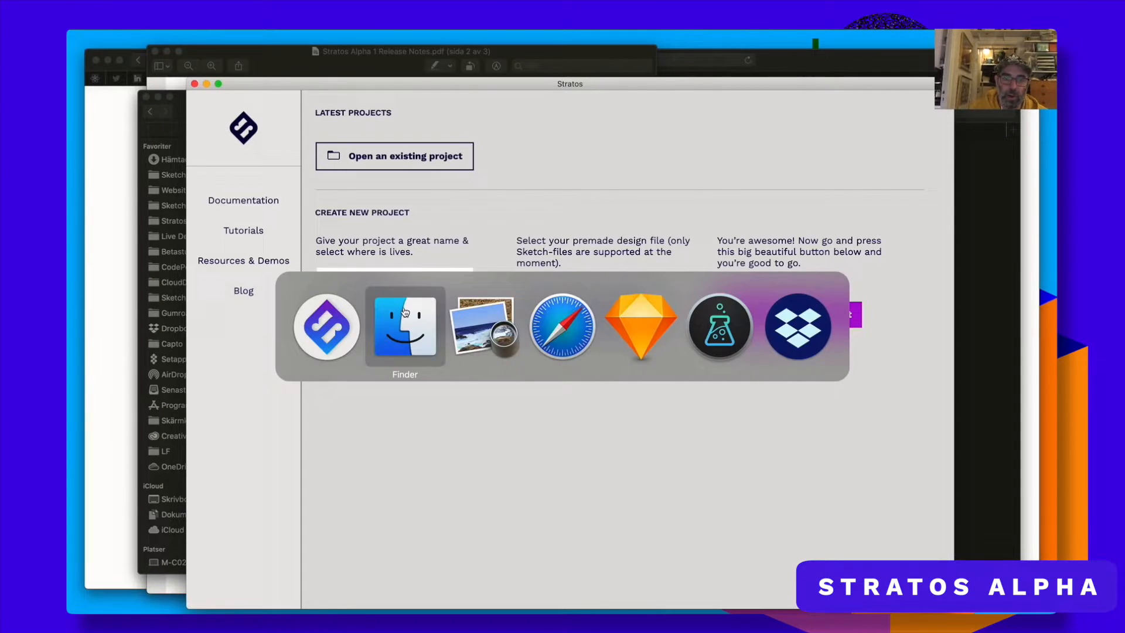
# Open the AlphaDemoStratos folder under Sketch2React Builds in Finder to confirm it exists
pyautogui.click(404, 327)
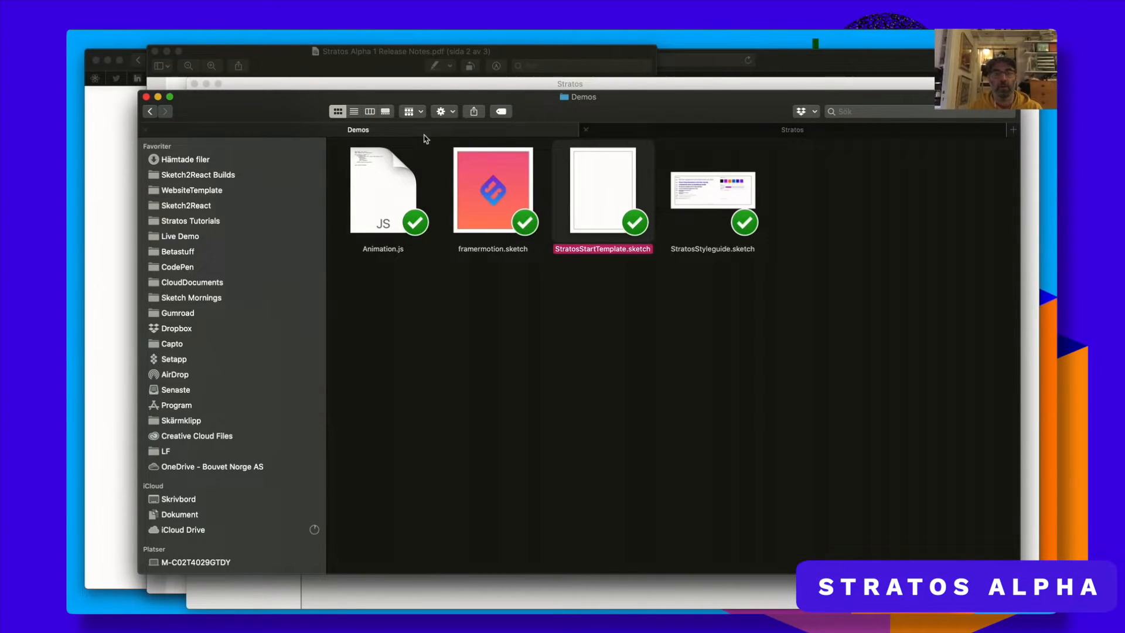
pyautogui.click(199, 175)
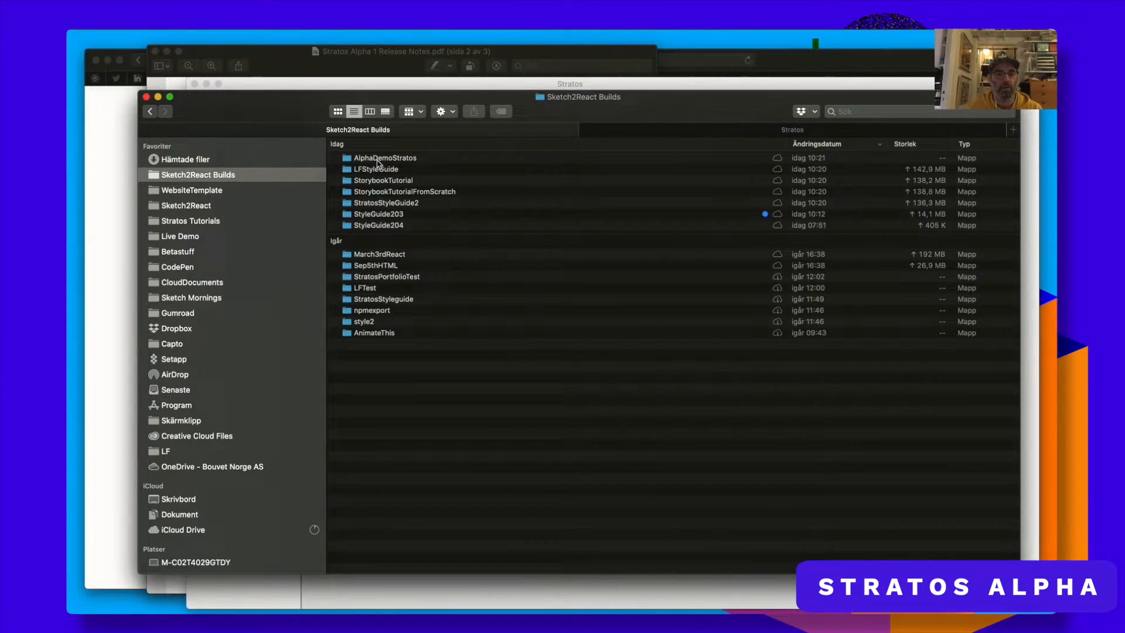
pyautogui.doubleClick(386, 158)
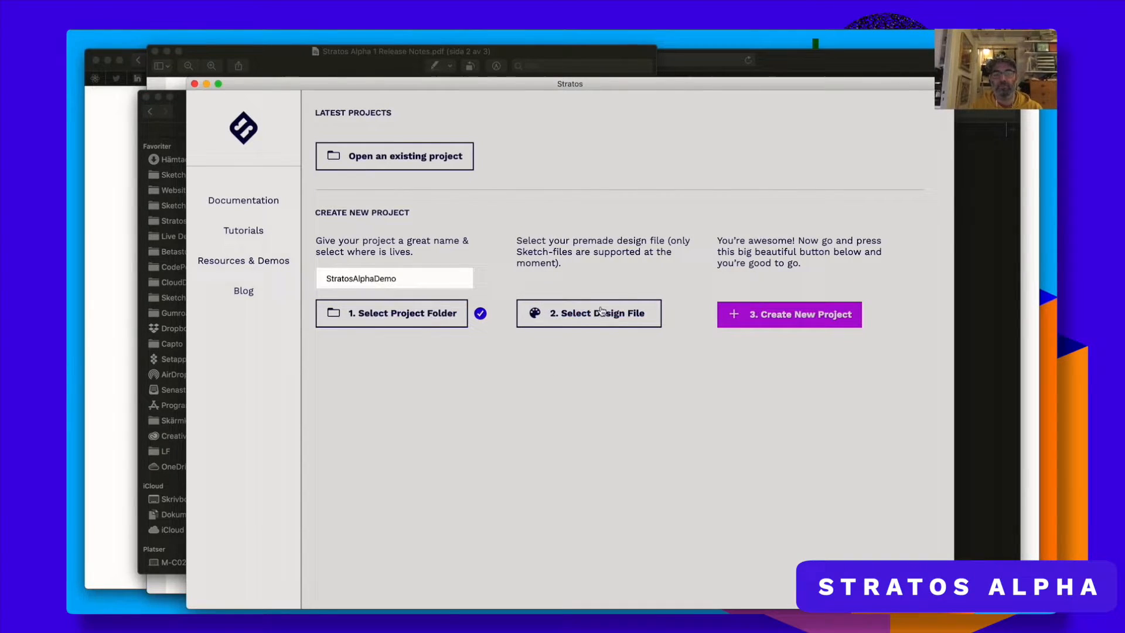
# Pick StratosStartTemplate.sketch from AlphaDemoStratos as the design file and create the project
pyautogui.click(588, 313)
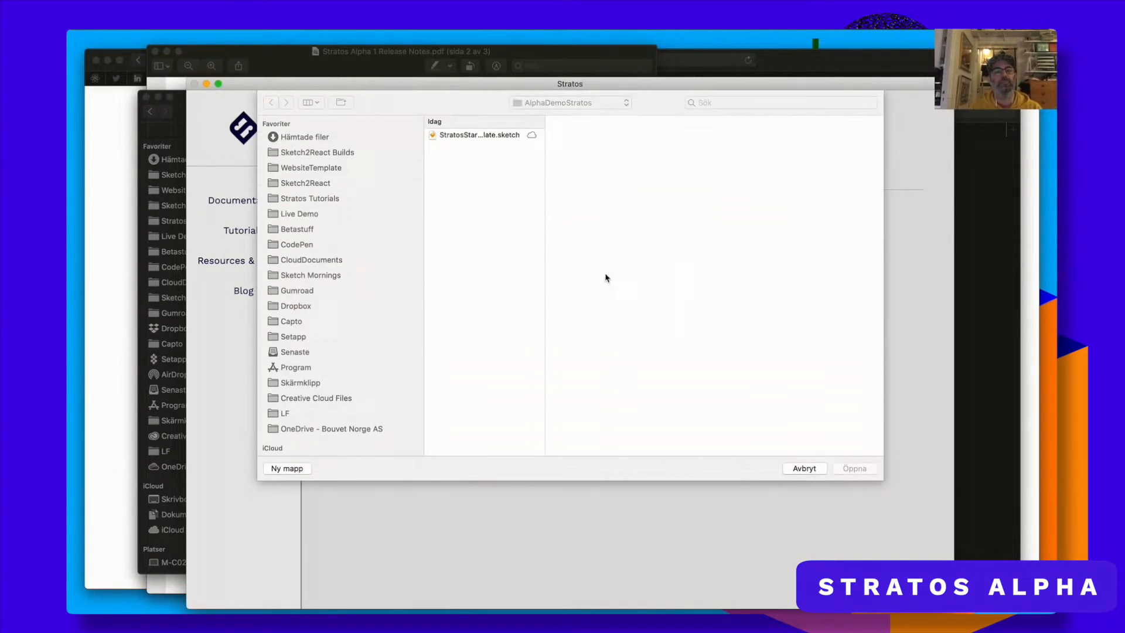
pyautogui.click(316, 152)
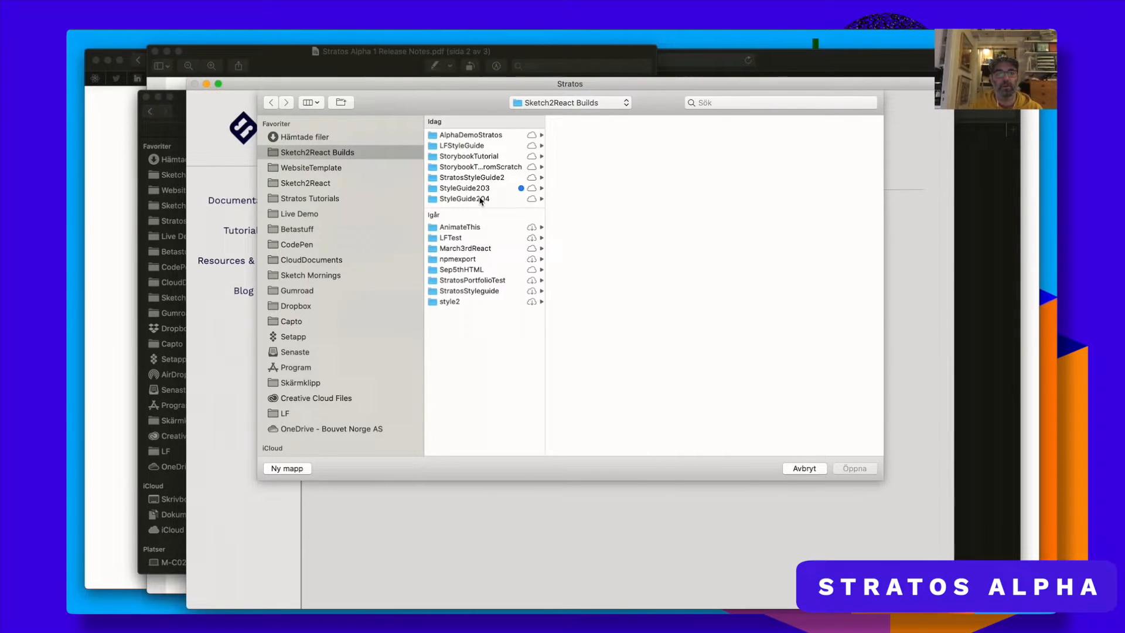
pyautogui.moveTo(535, 191)
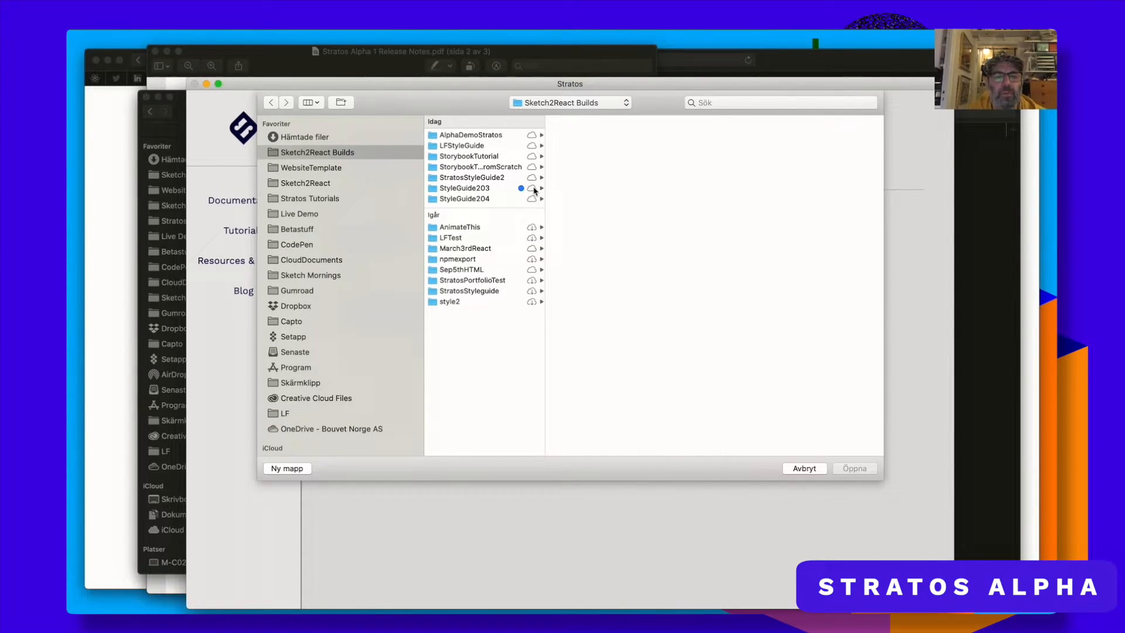
pyautogui.click(470, 135)
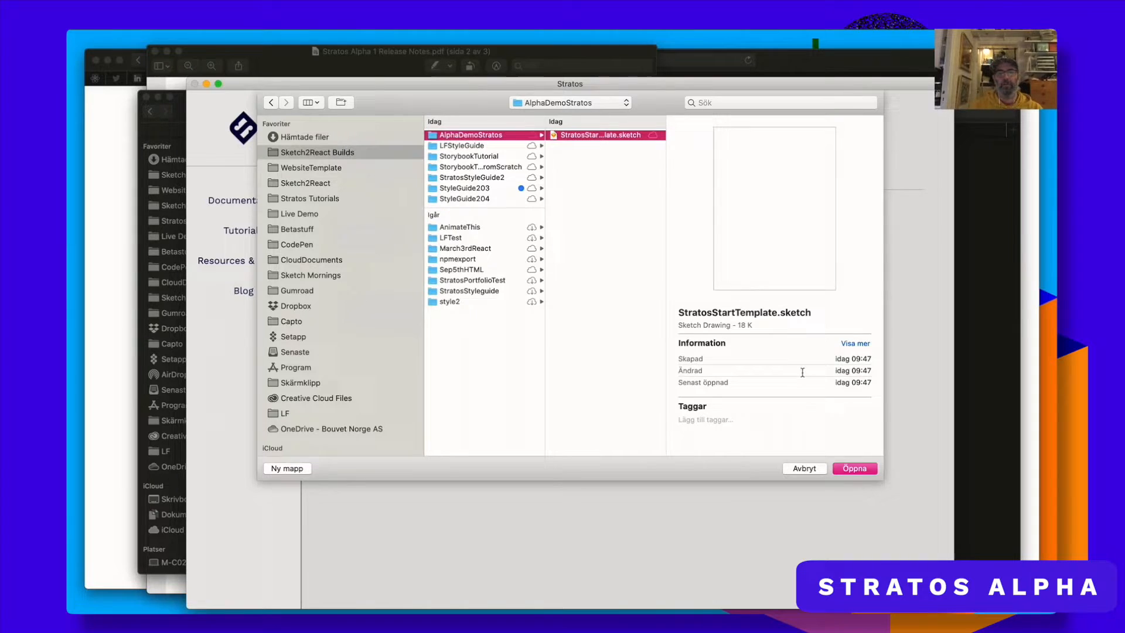
pyautogui.click(853, 467)
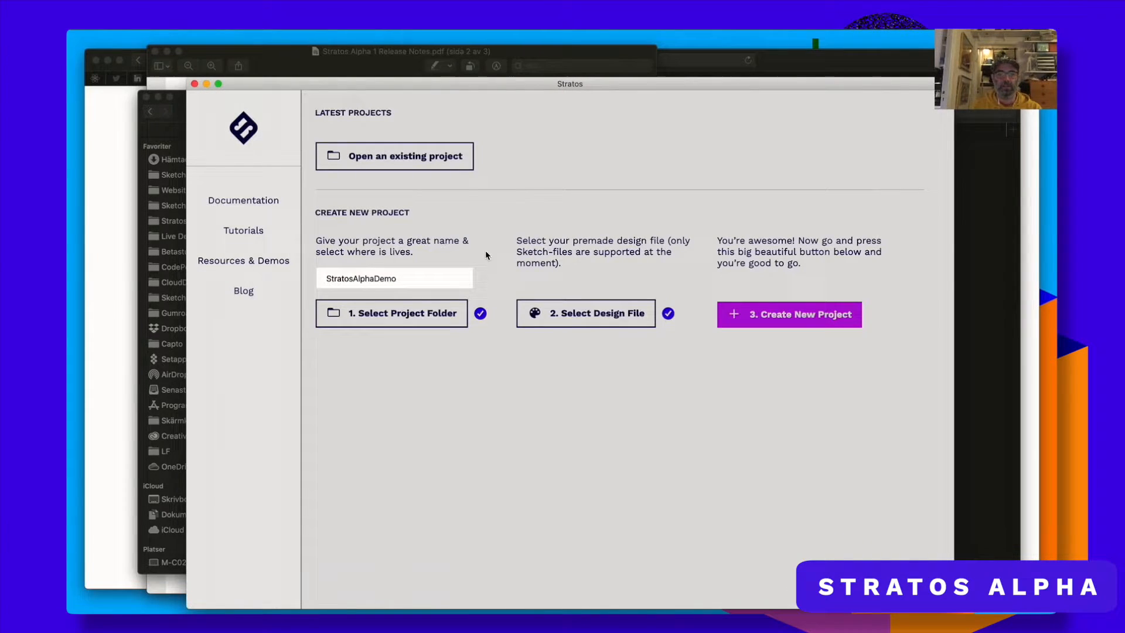
pyautogui.click(789, 314)
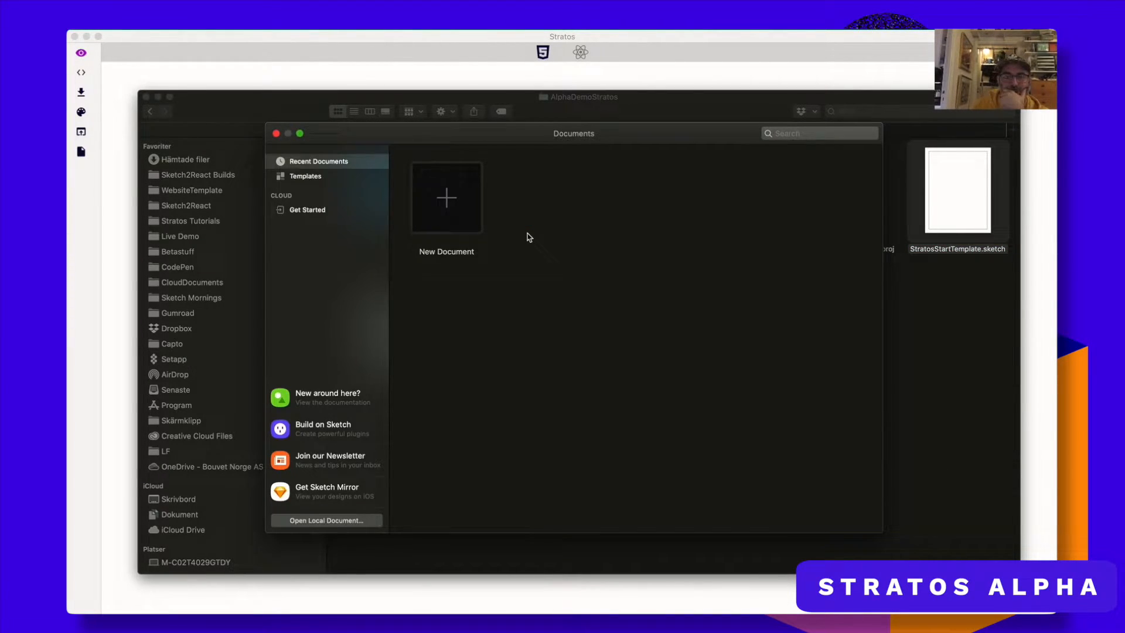
# Open StratosStartTemplate in Sketch and start typing a 'Let's make H1' text layer
pyautogui.doubleClick(957, 190)
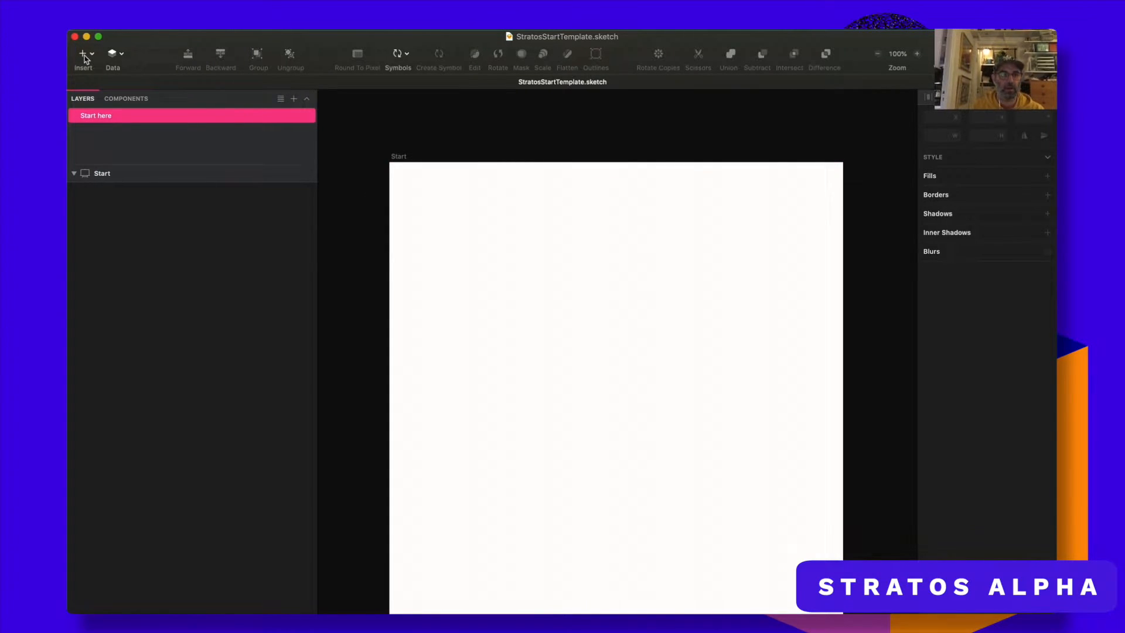
pyautogui.click(83, 57)
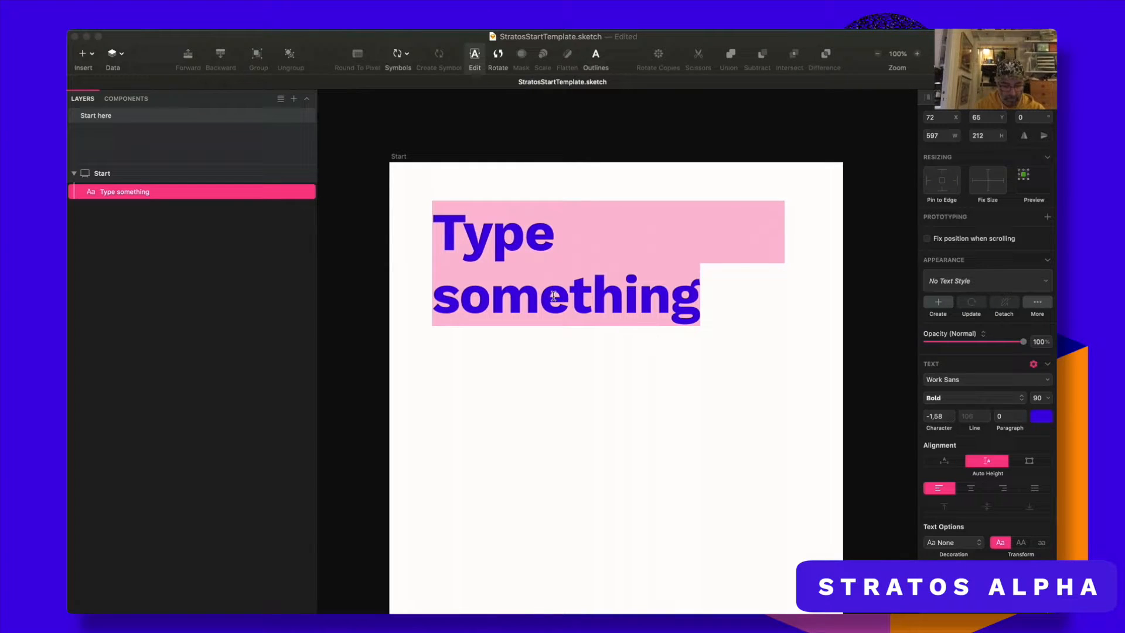
pyautogui.write("Let's")
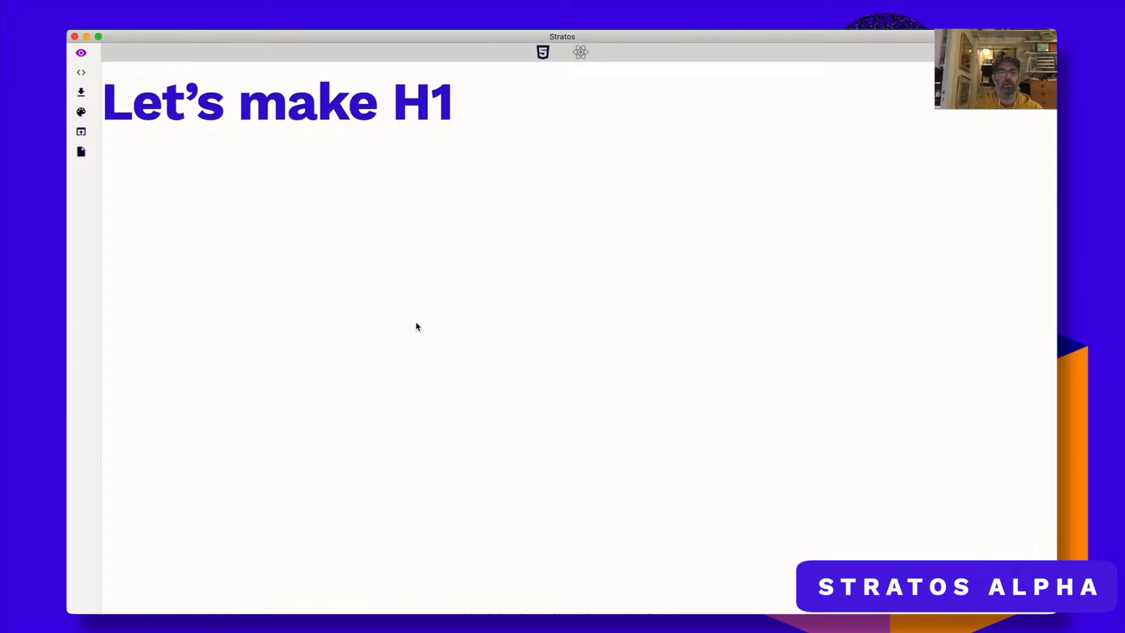
pyautogui.moveTo(621, 118)
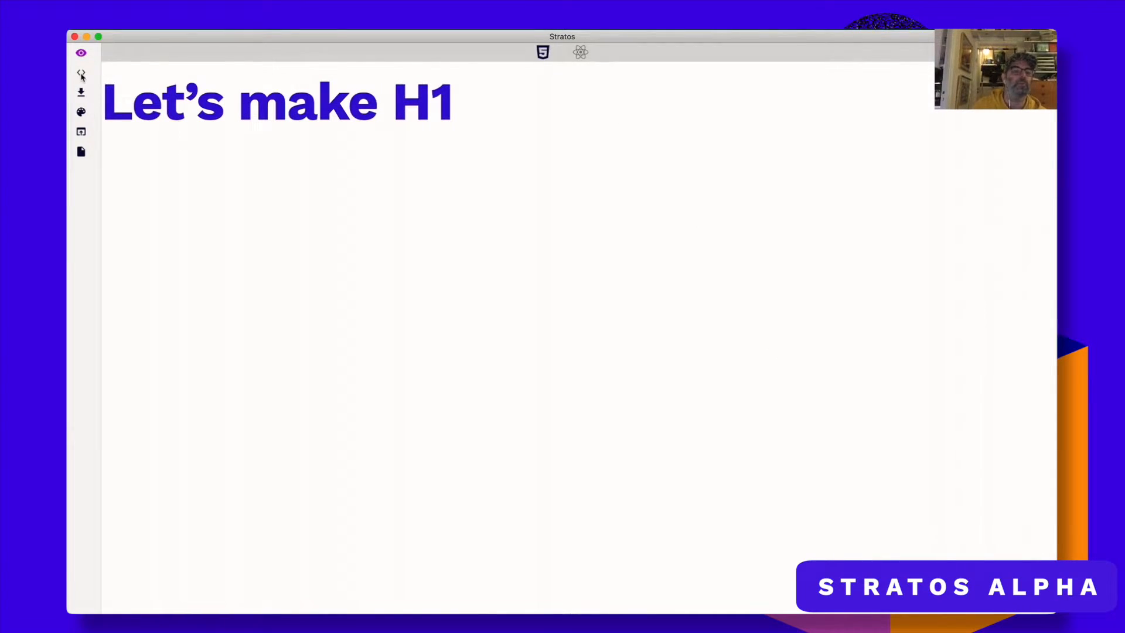
pyautogui.click(81, 72)
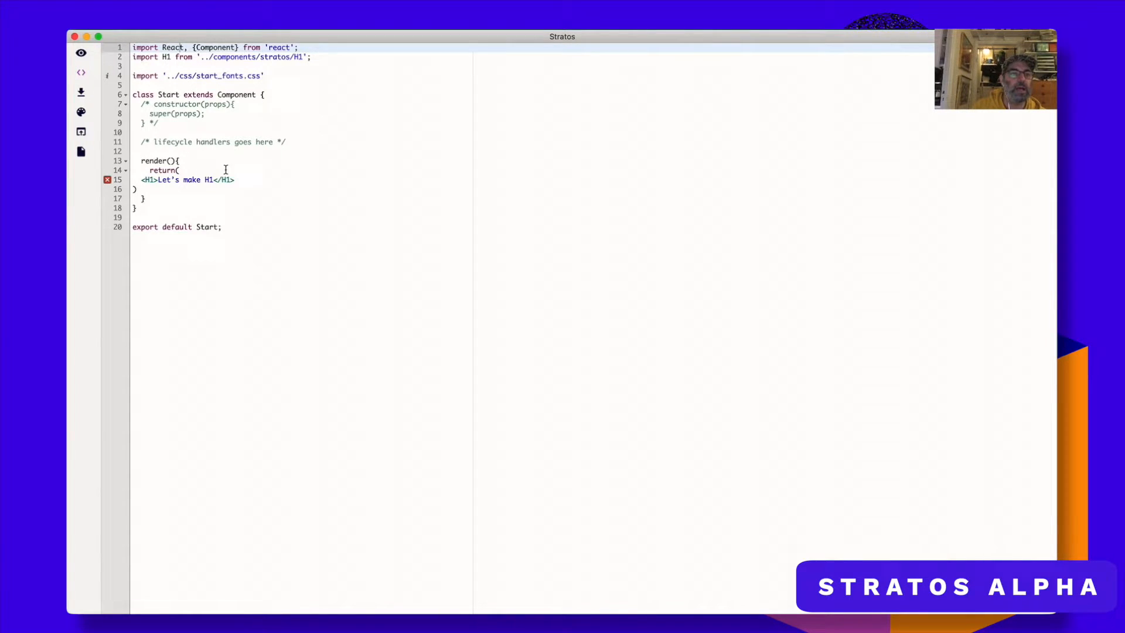
pyautogui.click(81, 111)
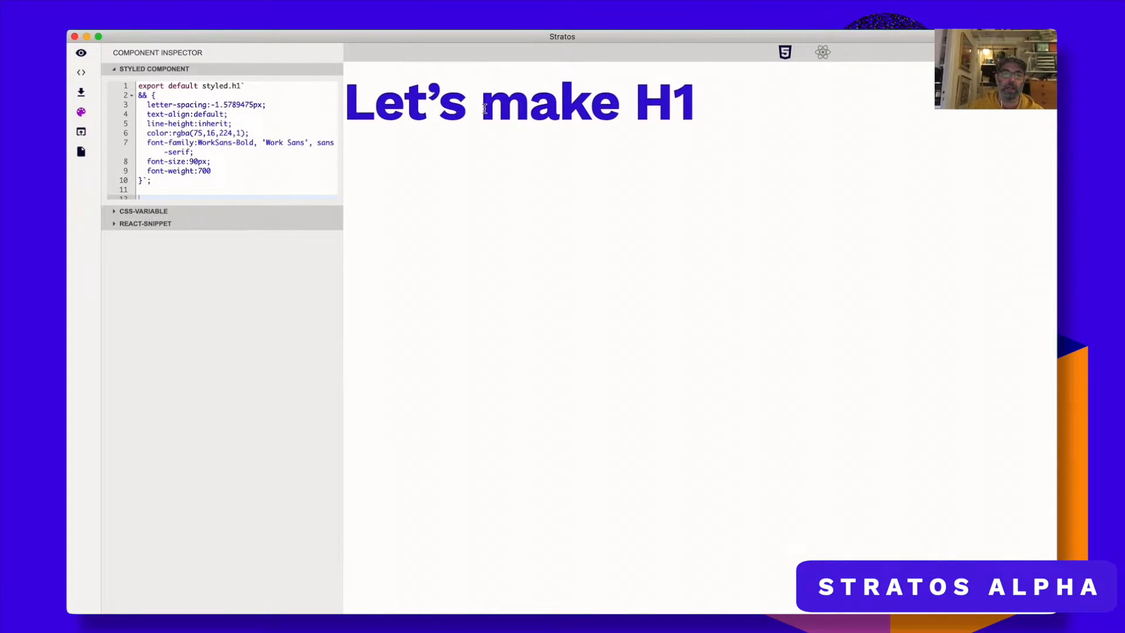
pyautogui.doubleClick(549, 102)
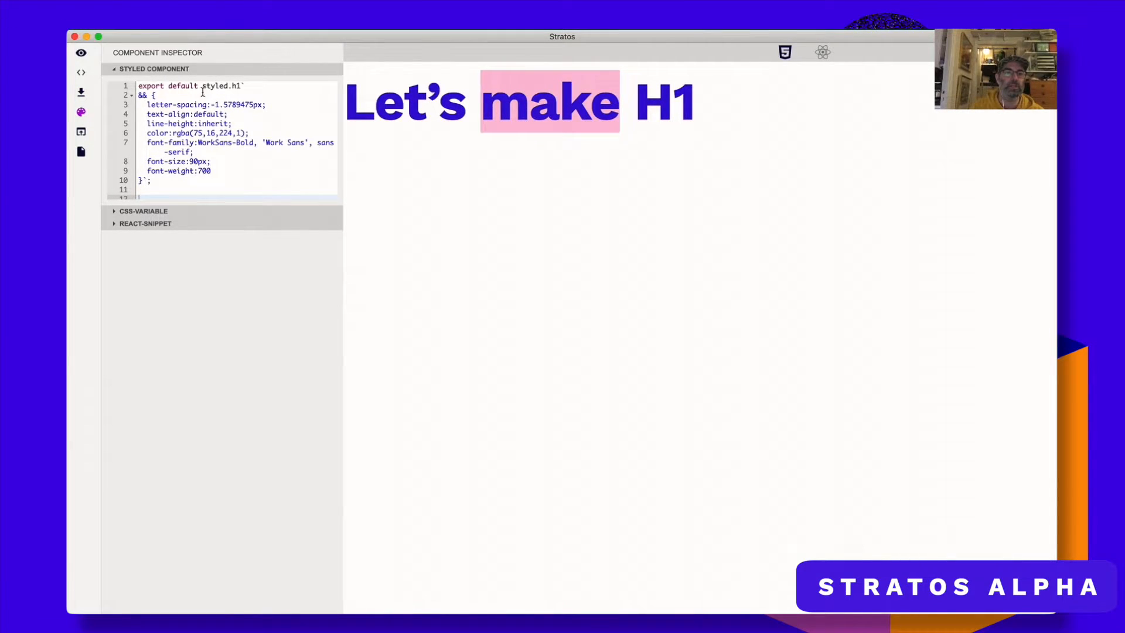
pyautogui.click(144, 211)
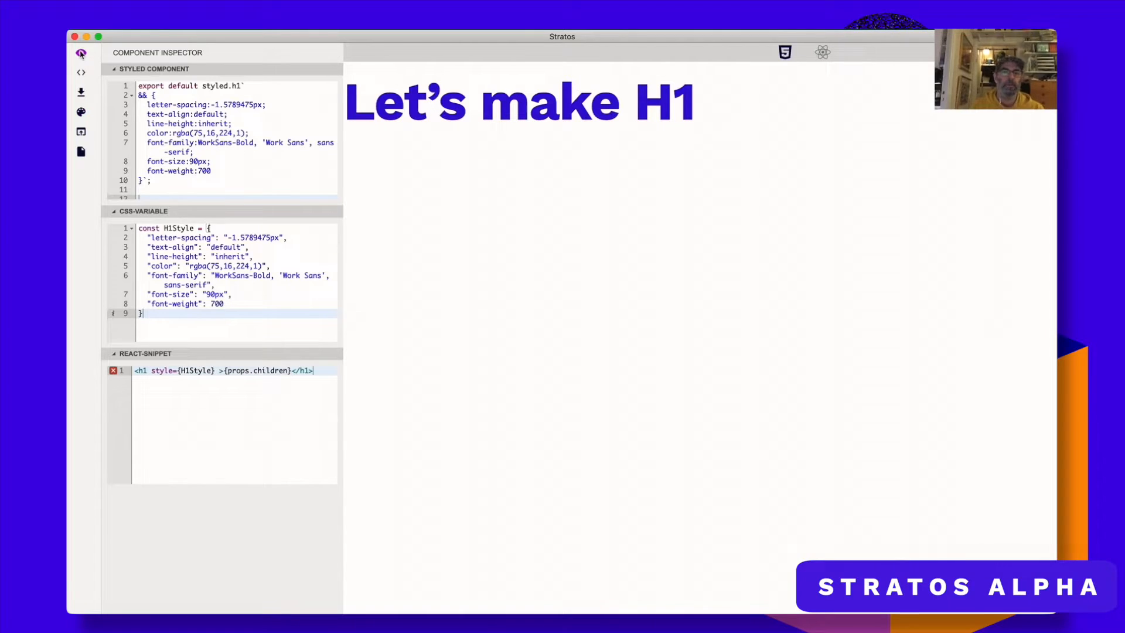
pyautogui.click(81, 53)
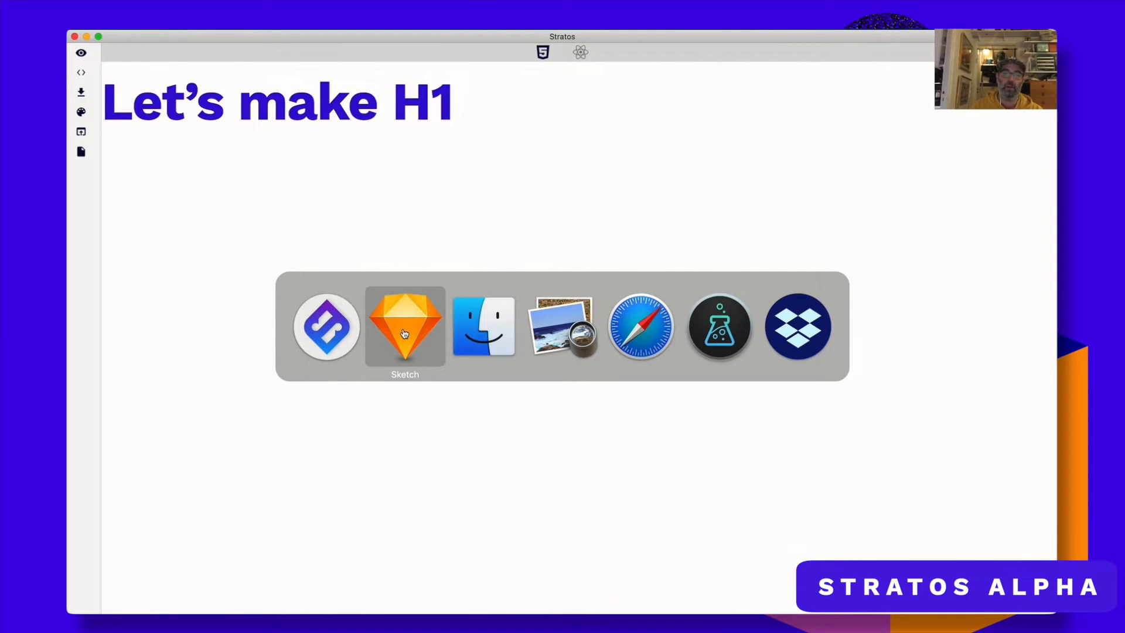
pyautogui.click(404, 326)
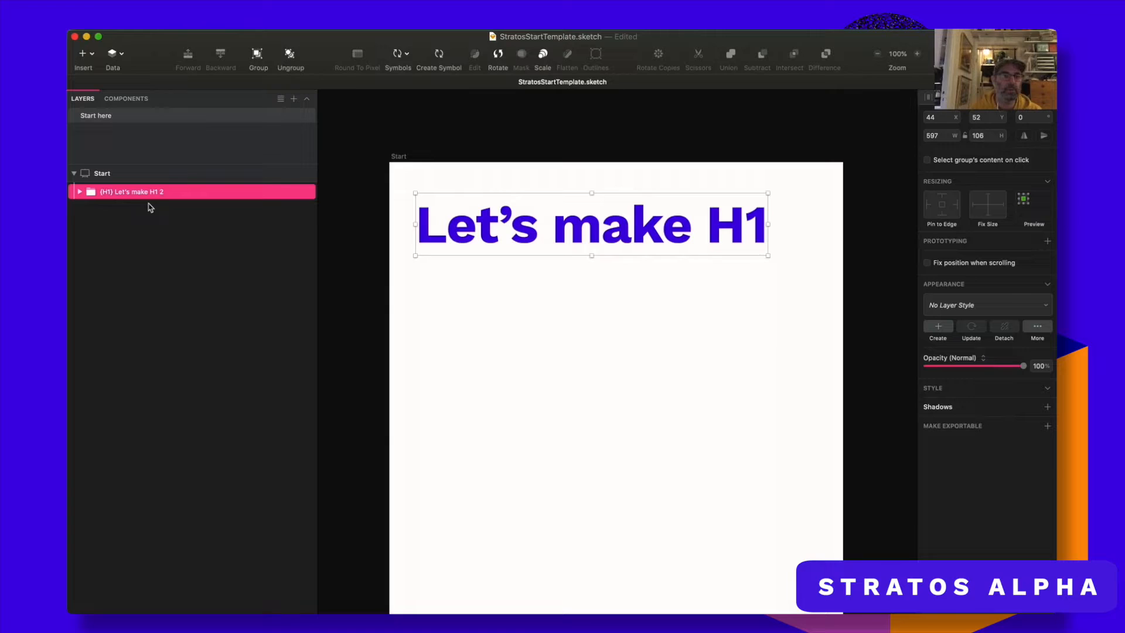
# Rename the '(H1) Let's make H1 2' layer group to (Container)
pyautogui.doubleClick(132, 192)
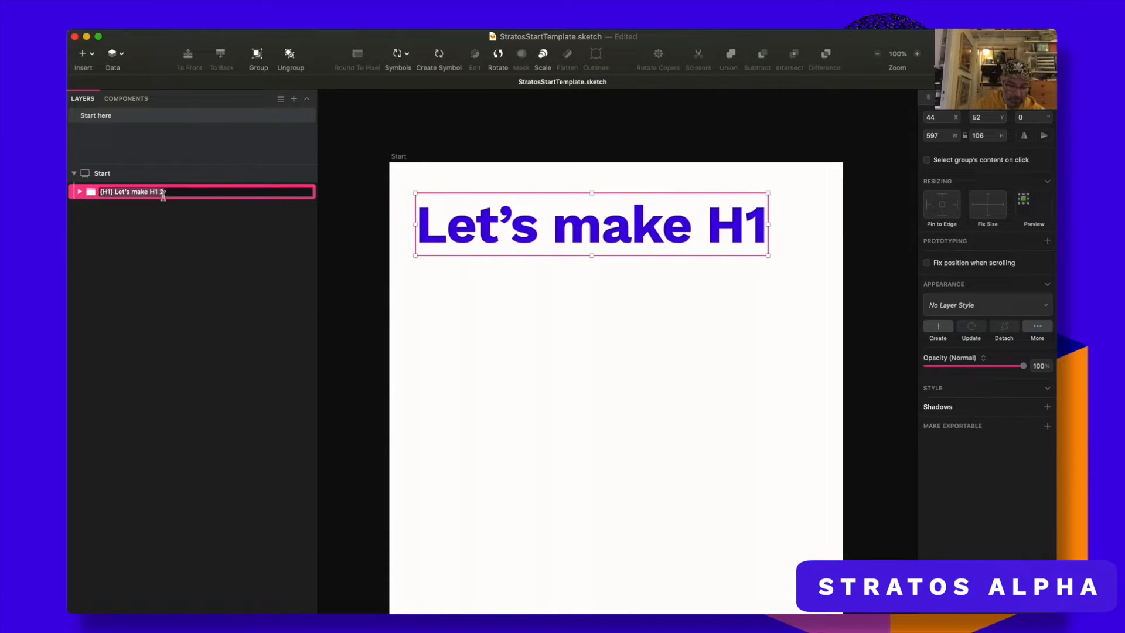
pyautogui.write('{Container')
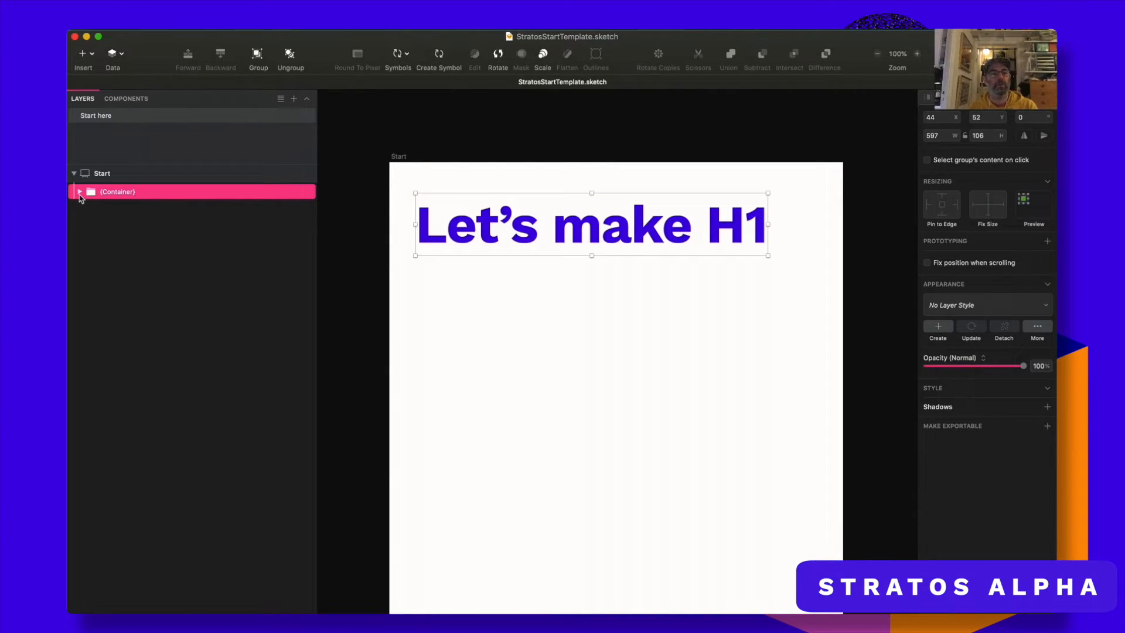
pyautogui.click(80, 191)
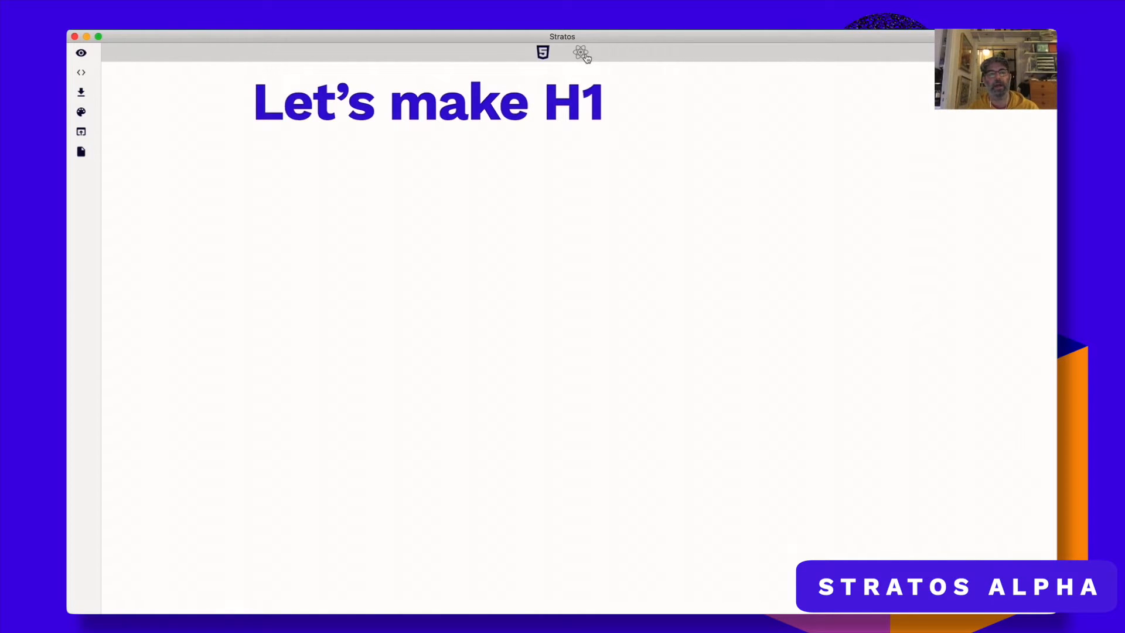
# Preview the 'Let's make H1' page as React in Stratos
pyautogui.click(542, 52)
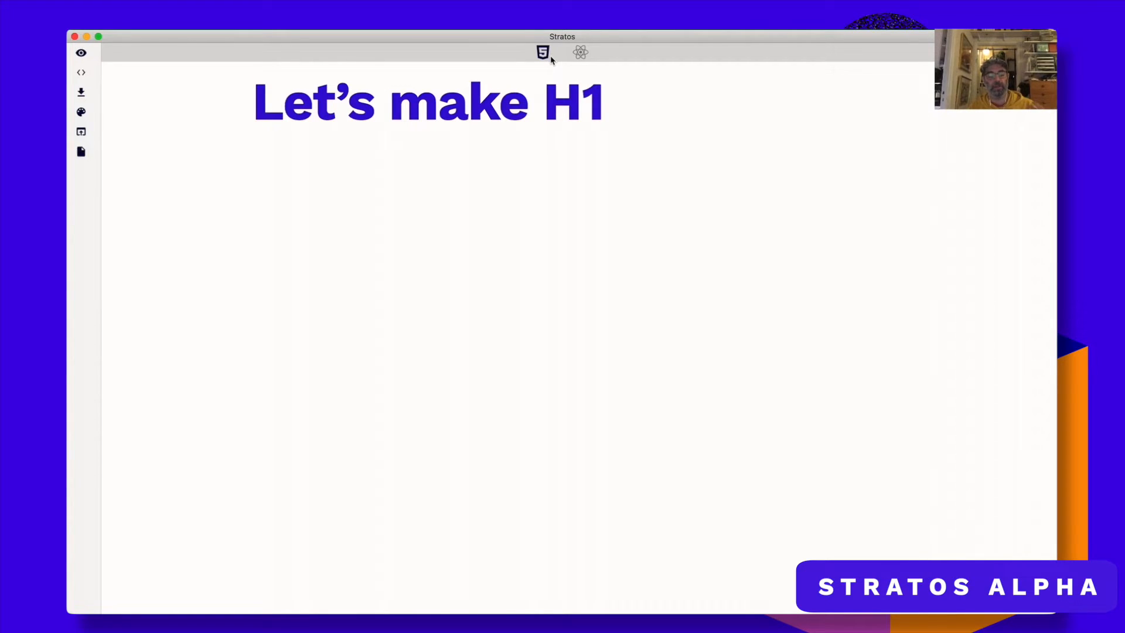
pyautogui.moveTo(523, 70)
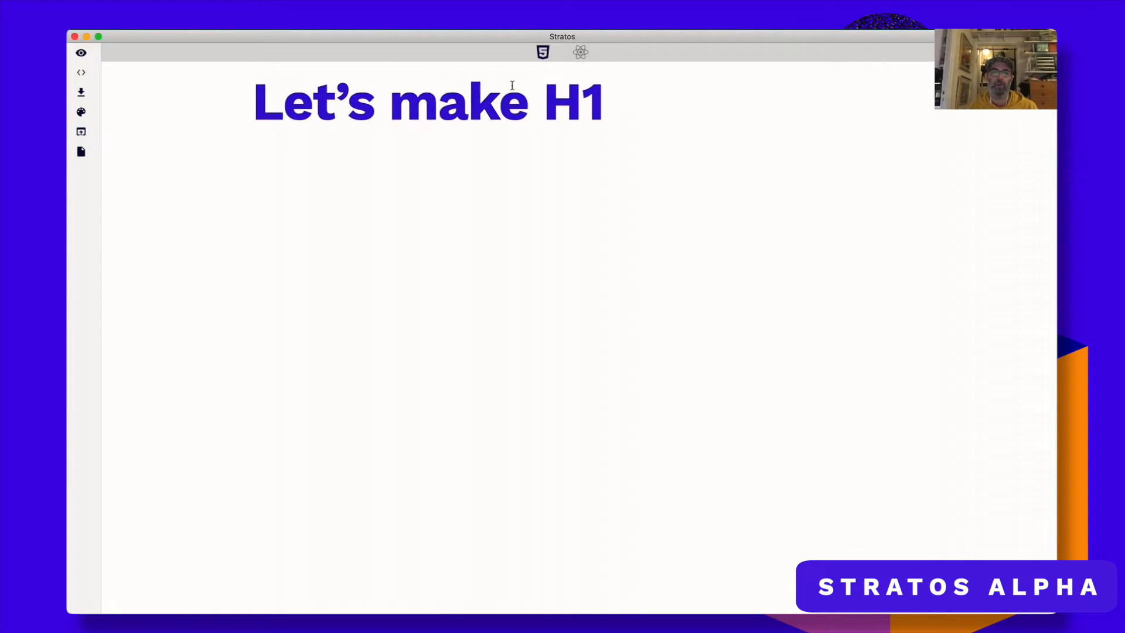
pyautogui.click(80, 52)
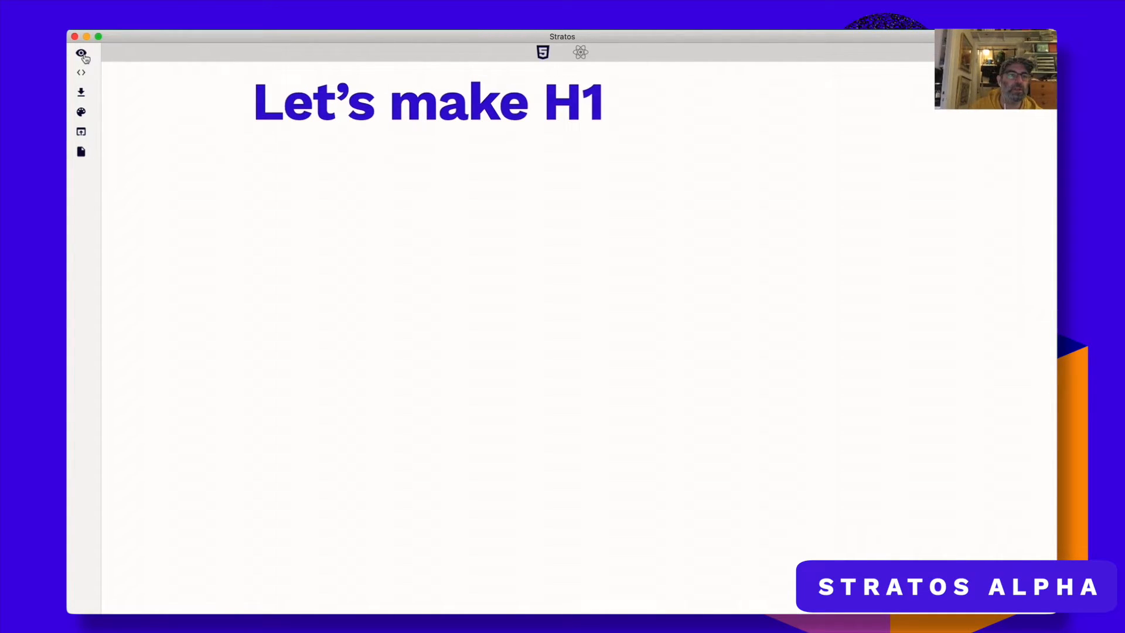
# View the generated React code, return to the preview, and open the download options
pyautogui.click(81, 72)
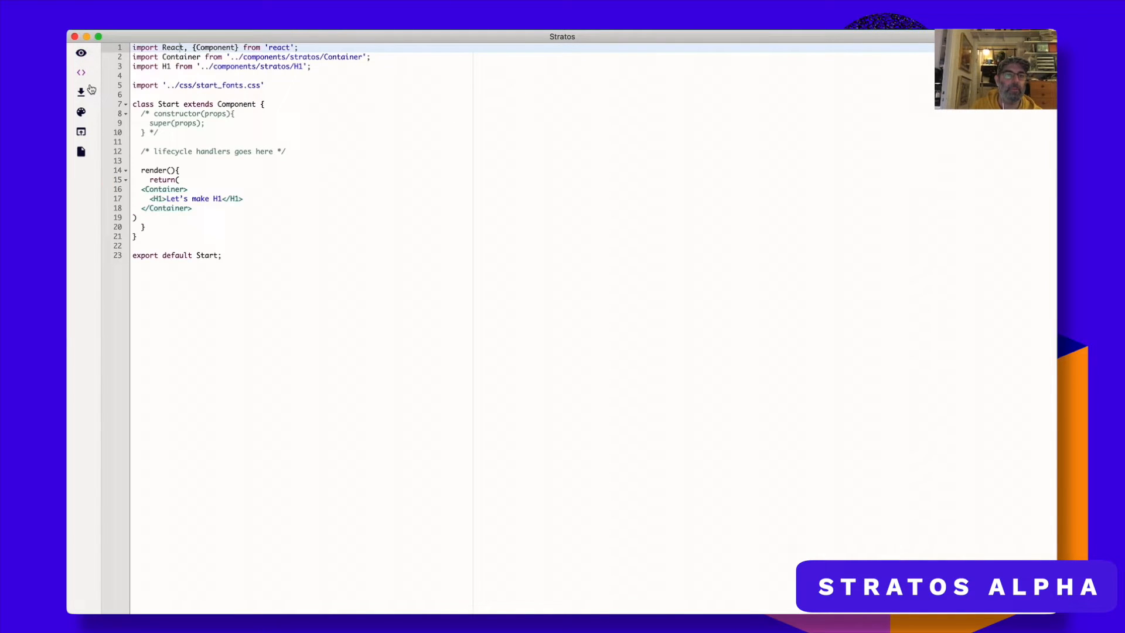
pyautogui.click(81, 54)
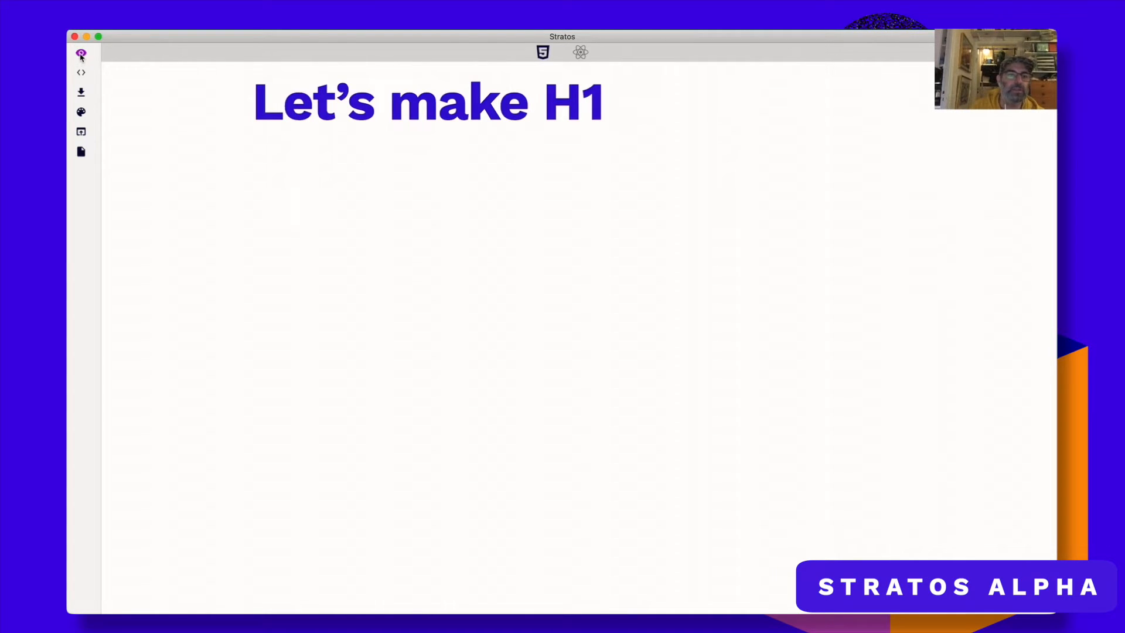
pyautogui.click(81, 73)
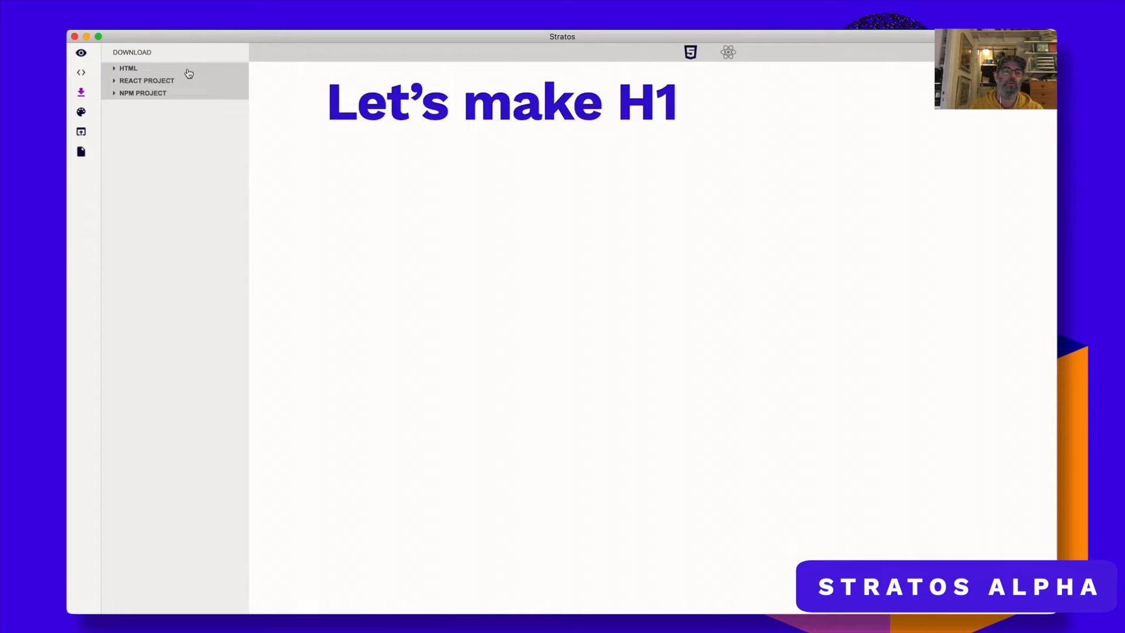
# Expand the HTML, React Project and NPM Project download sections
pyautogui.click(128, 68)
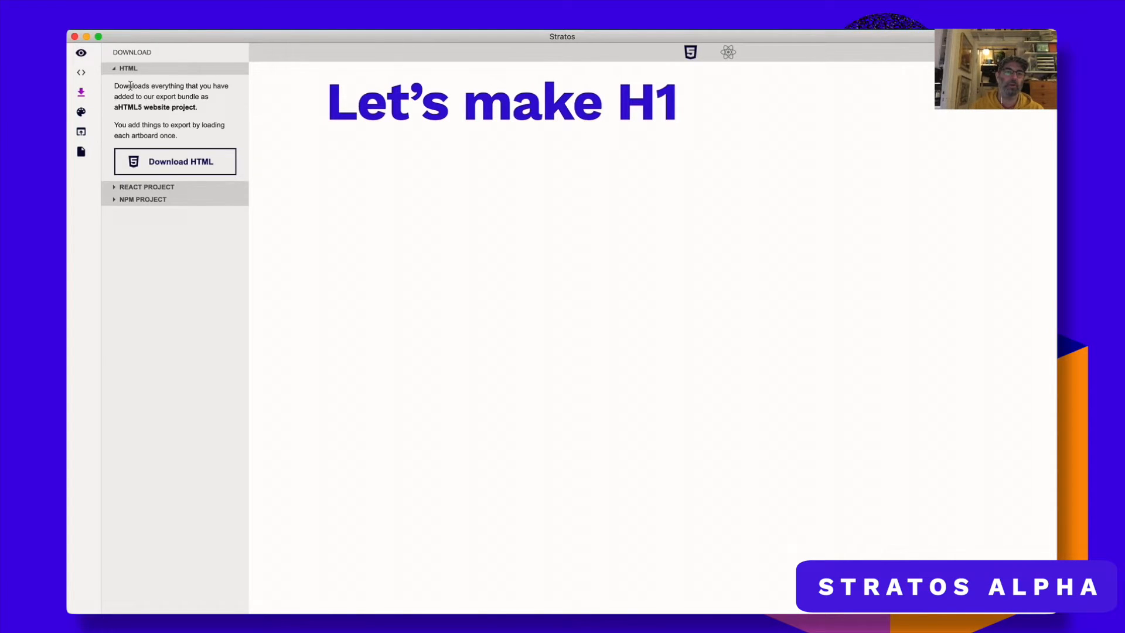
pyautogui.click(147, 187)
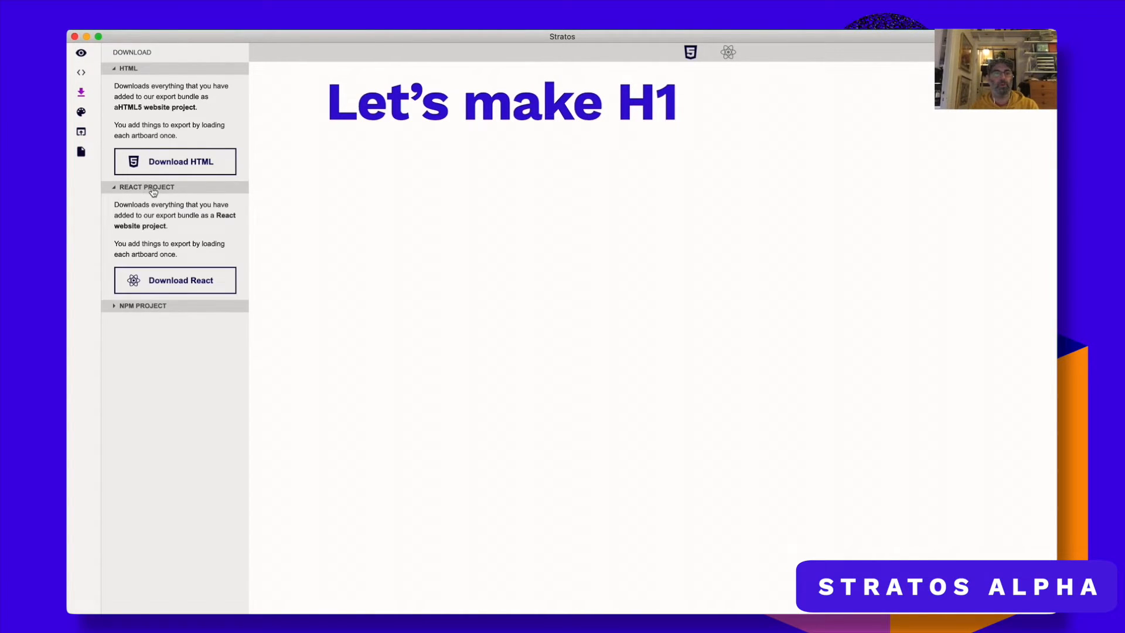
pyautogui.click(143, 305)
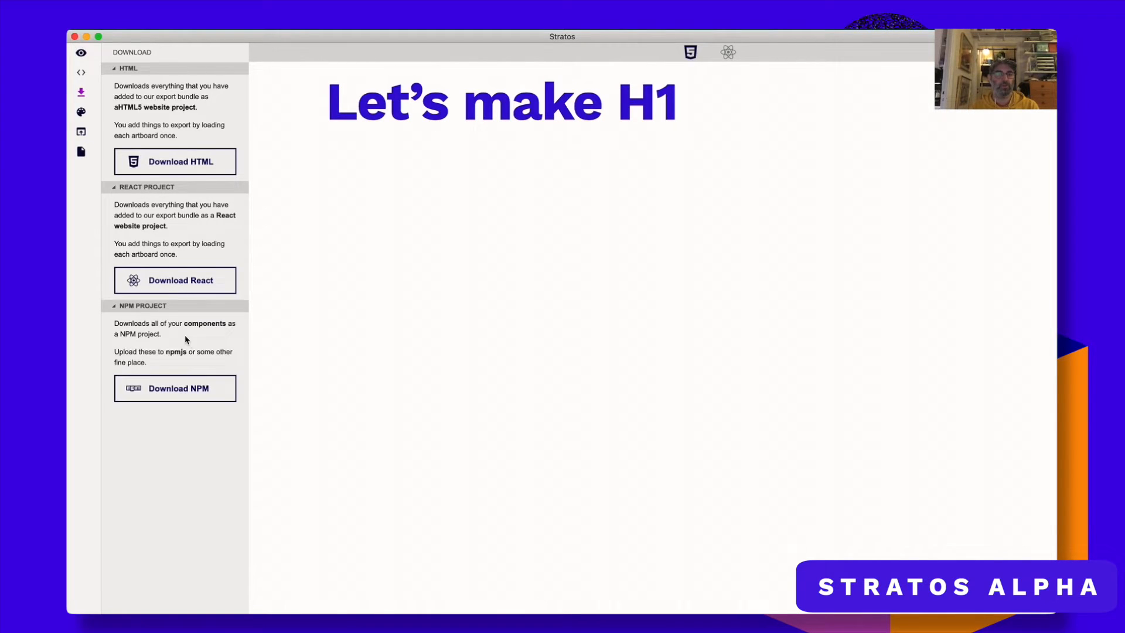
pyautogui.moveTo(239, 362)
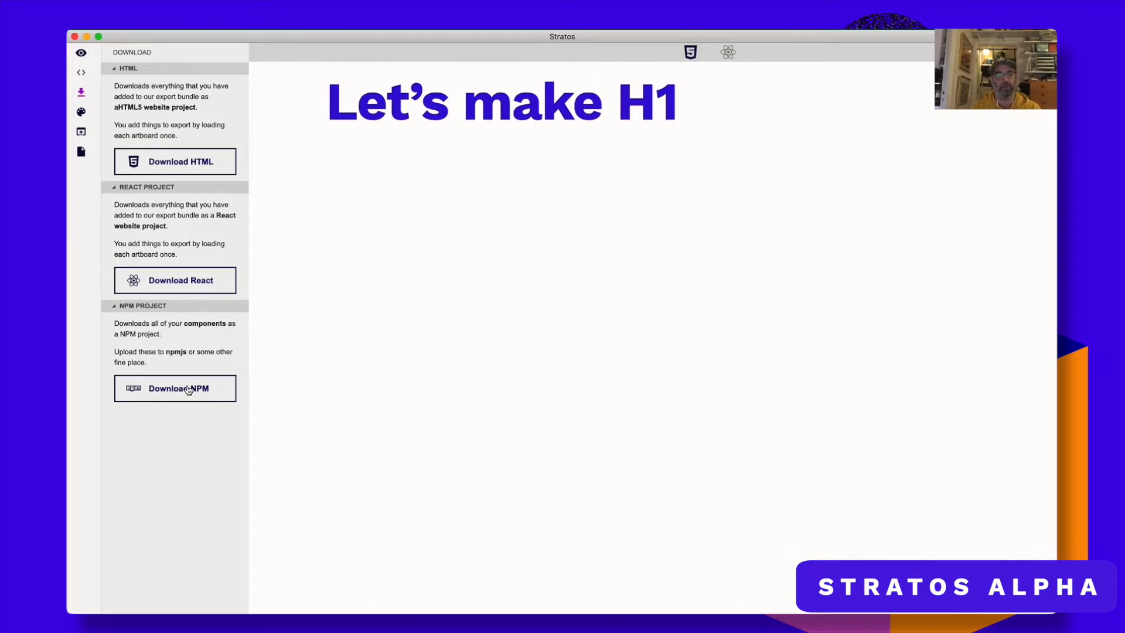
pyautogui.moveTo(194, 414)
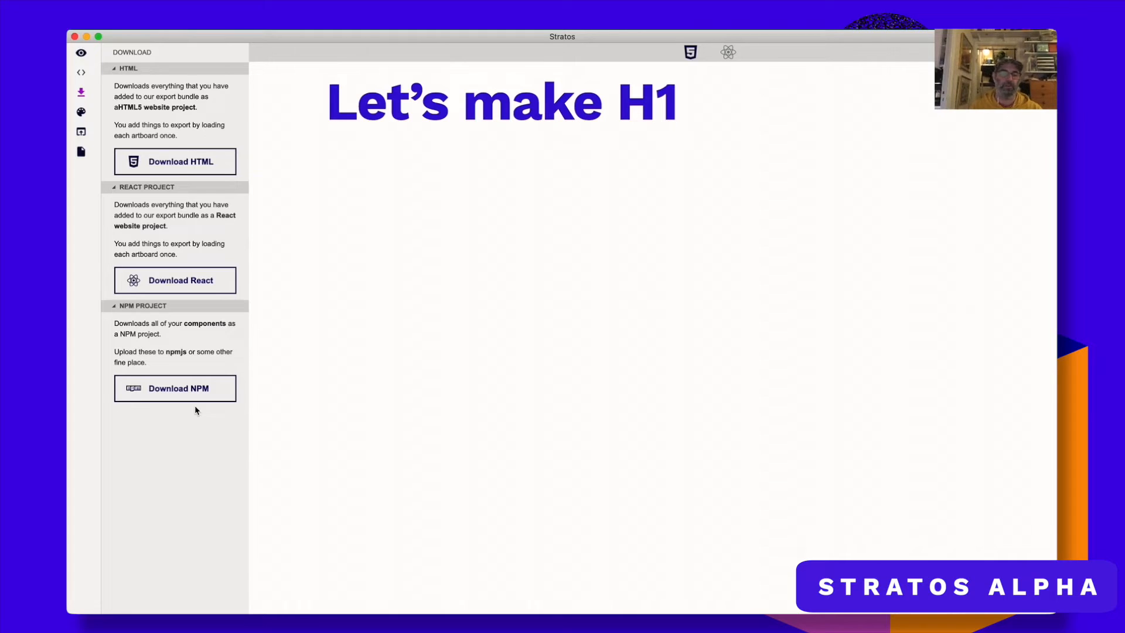
# Expand CSS-Variable and React-Snippet, start public preview sharing, and open the ngrok link
pyautogui.click(80, 112)
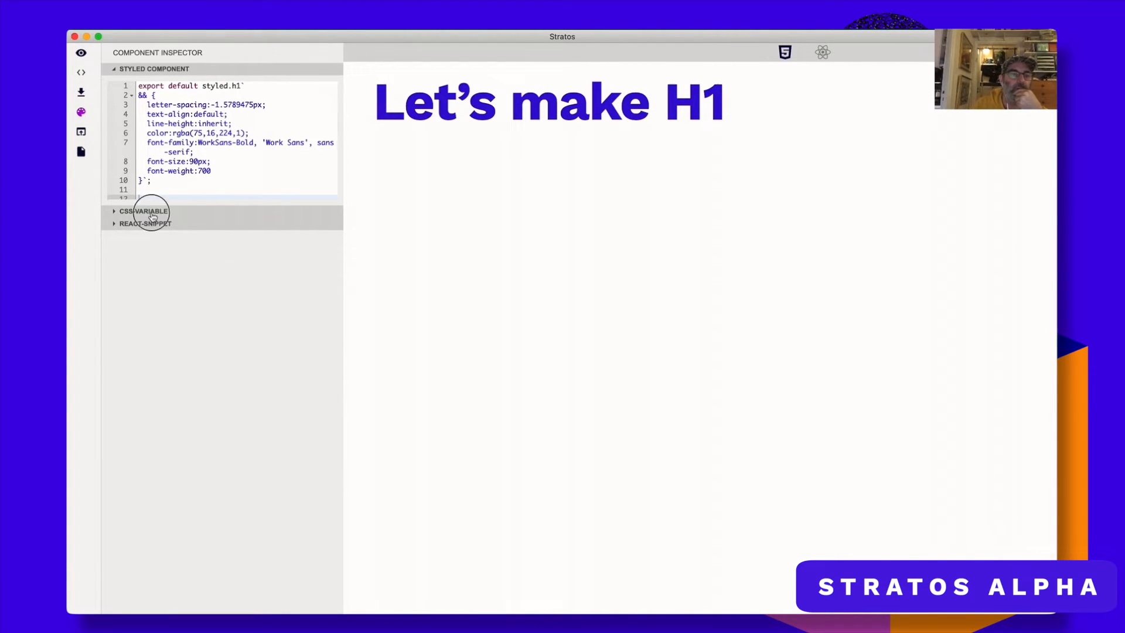
pyautogui.click(143, 211)
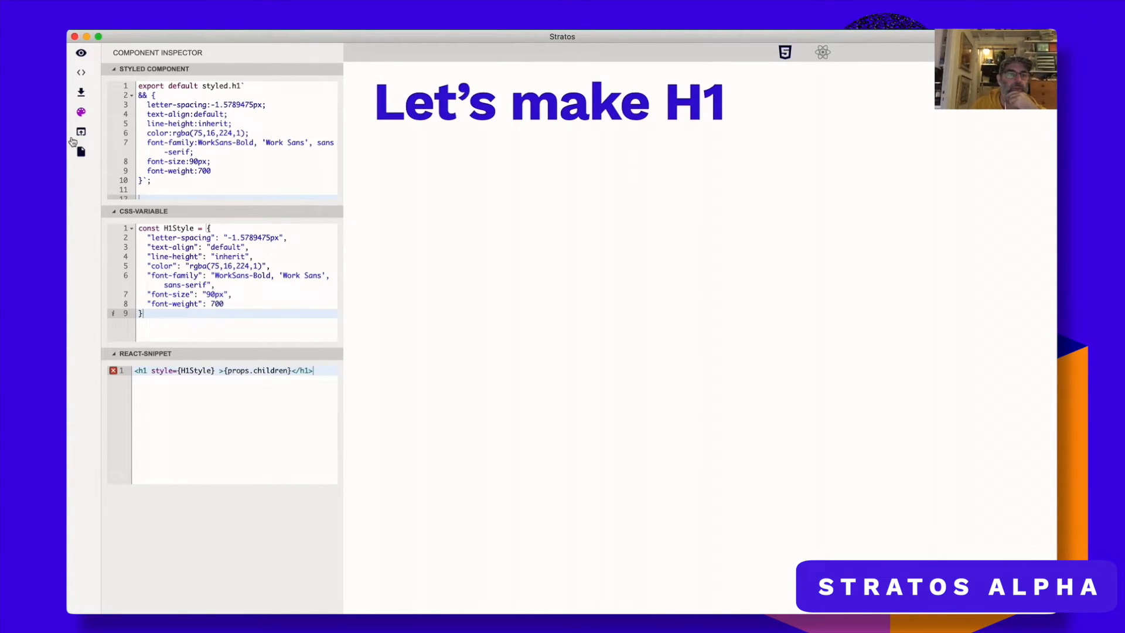
pyautogui.click(81, 132)
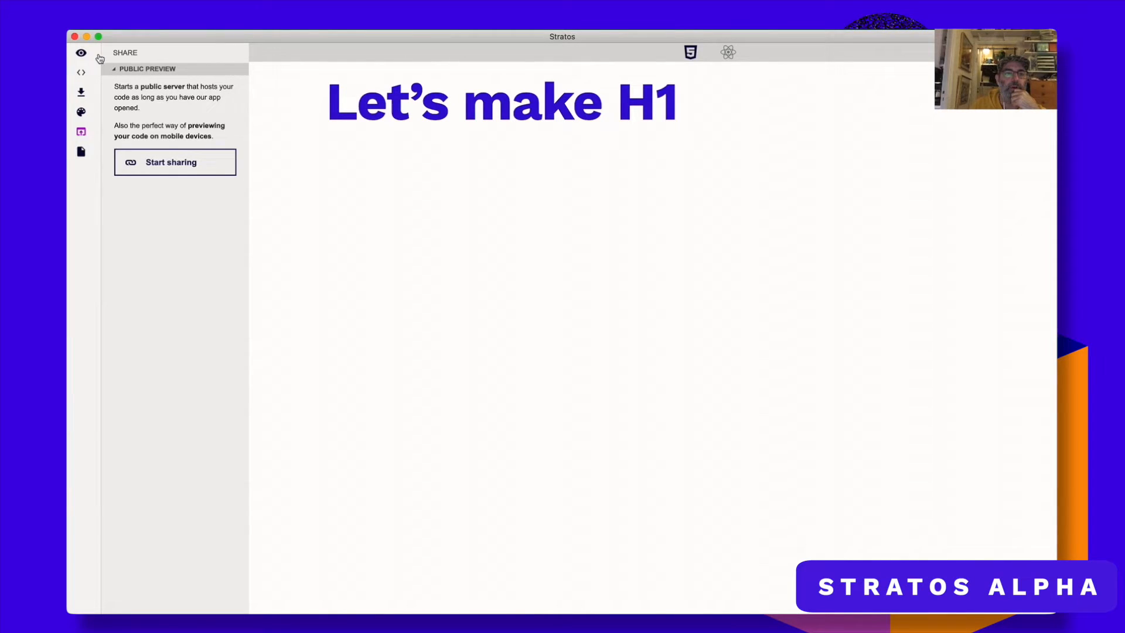
pyautogui.moveTo(187, 172)
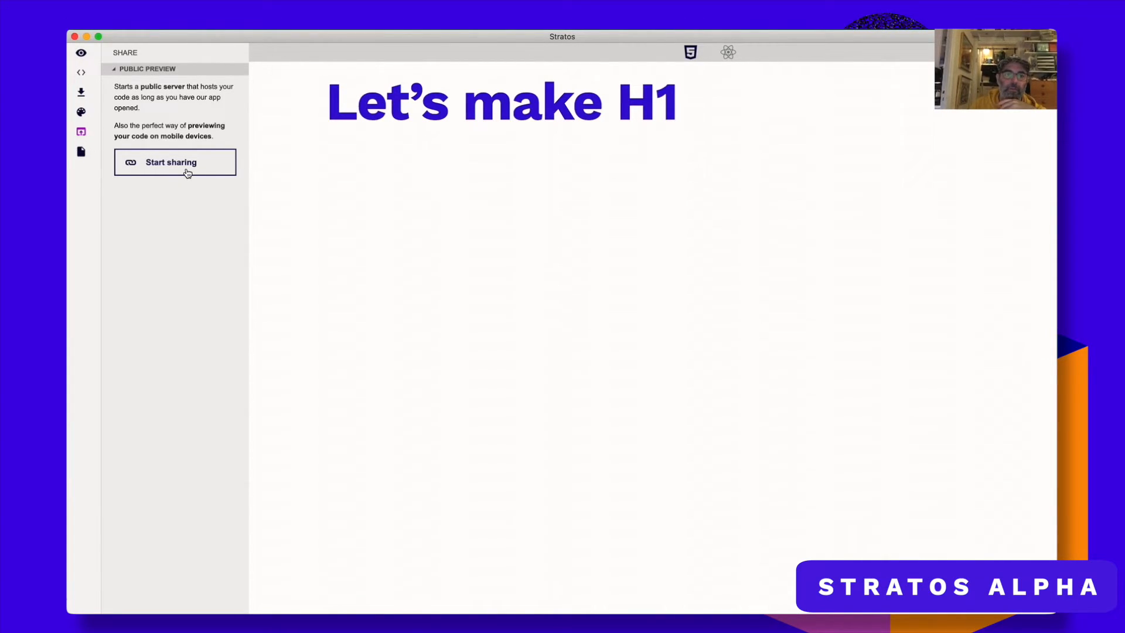
pyautogui.click(175, 162)
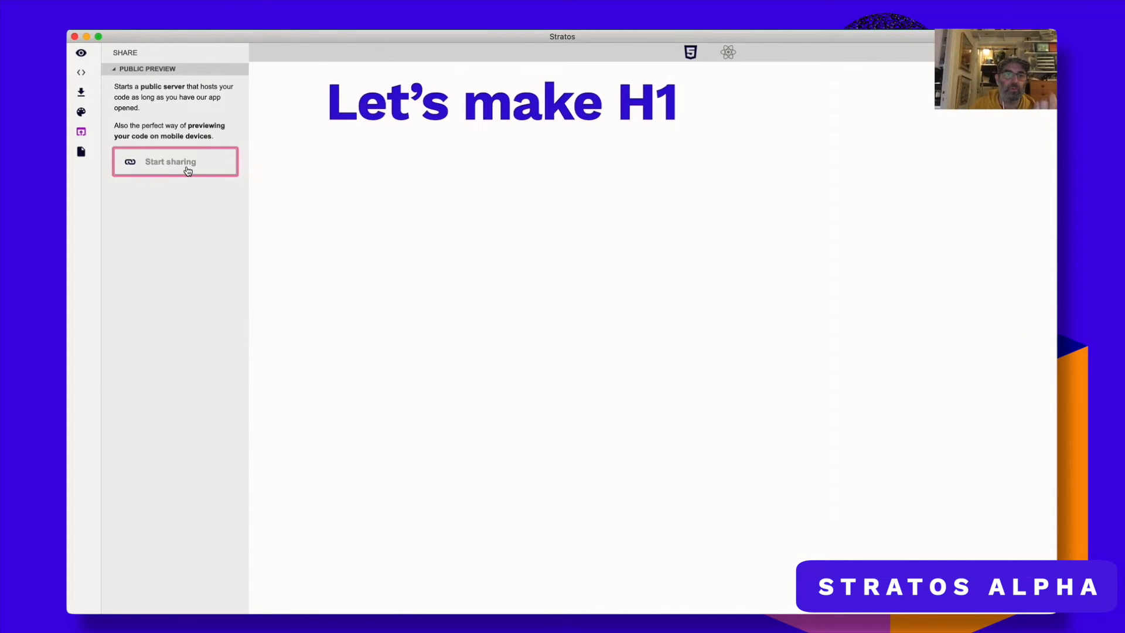
pyautogui.click(175, 162)
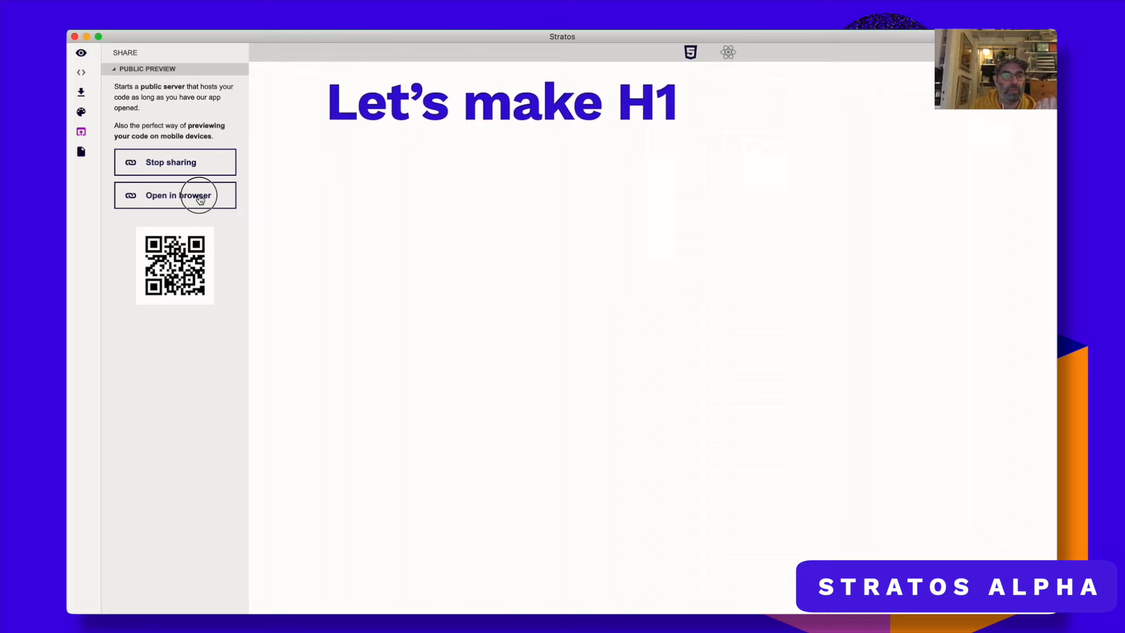
pyautogui.click(175, 195)
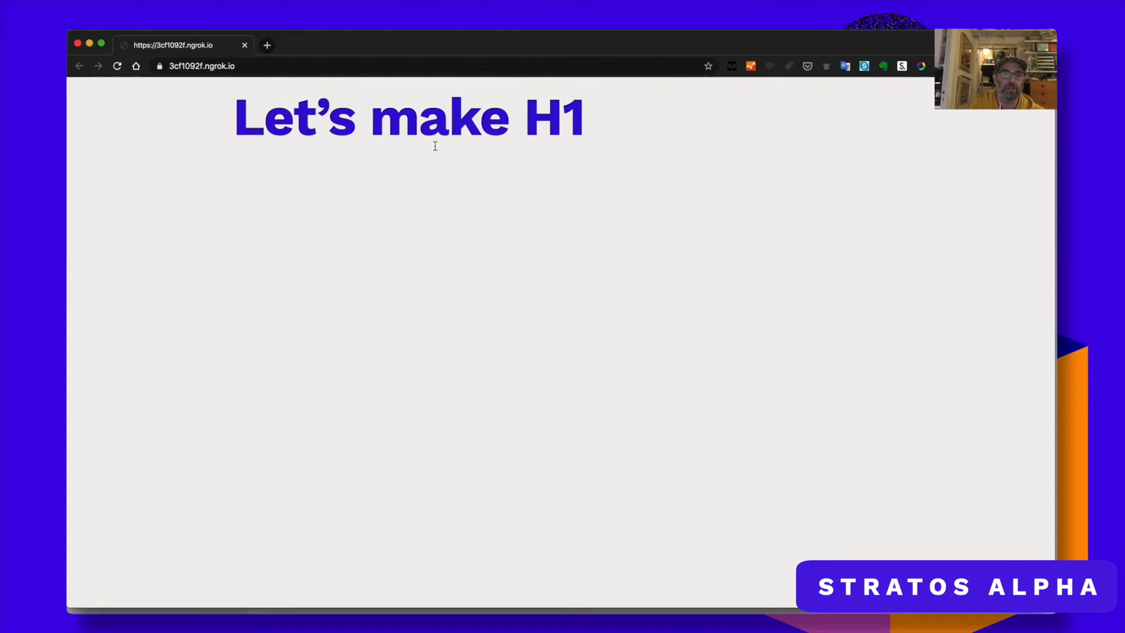
pyautogui.moveTo(257, 106)
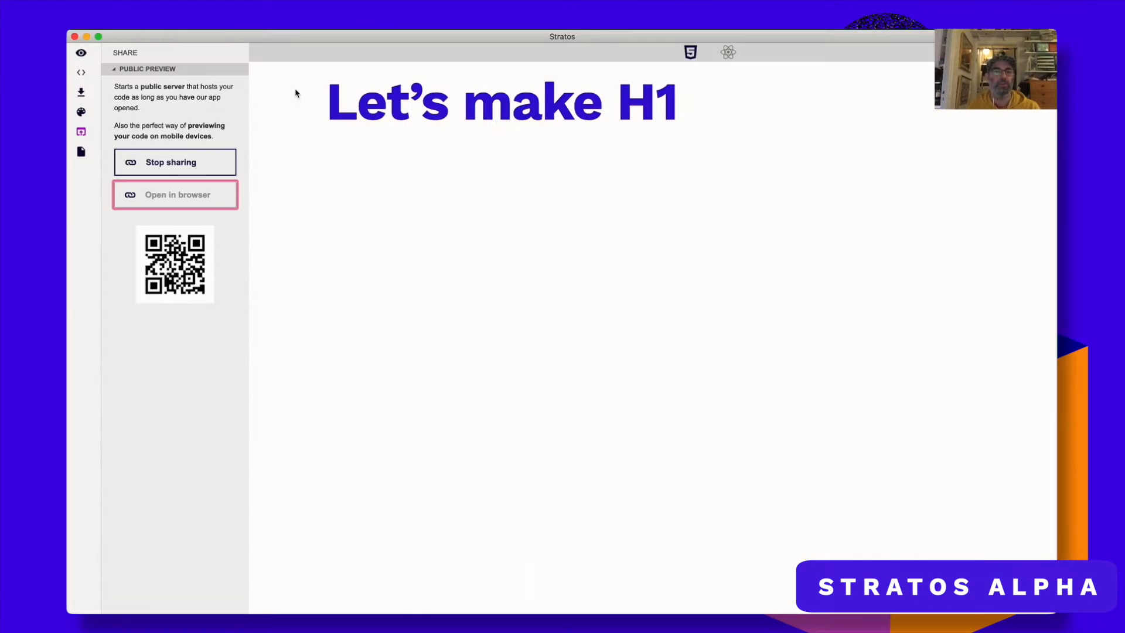
pyautogui.click(175, 194)
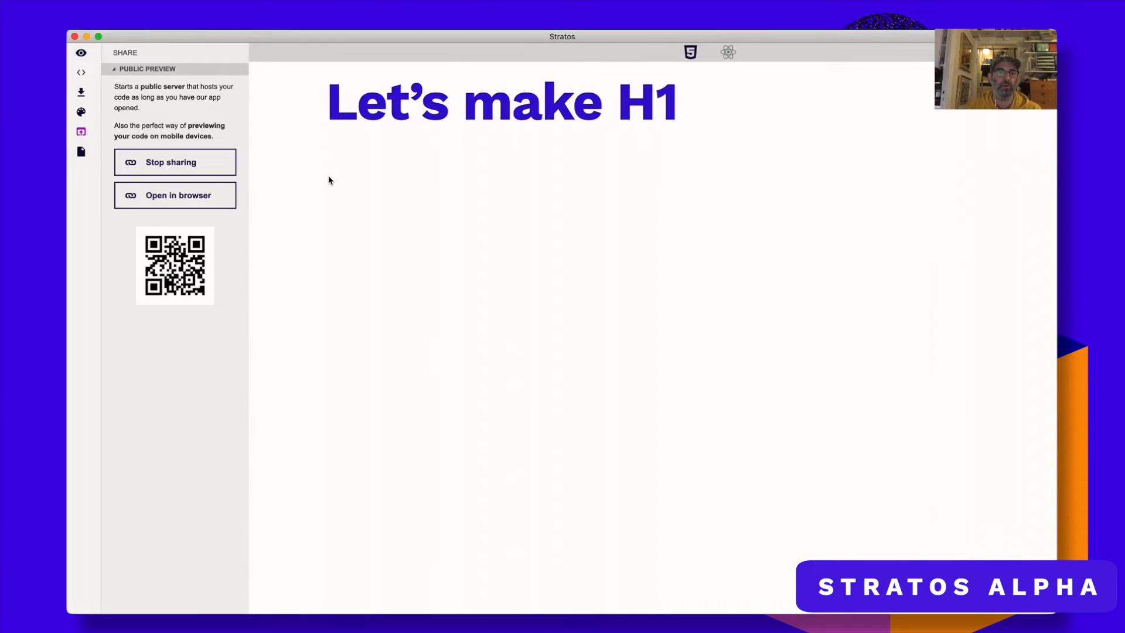
pyautogui.moveTo(419, 161)
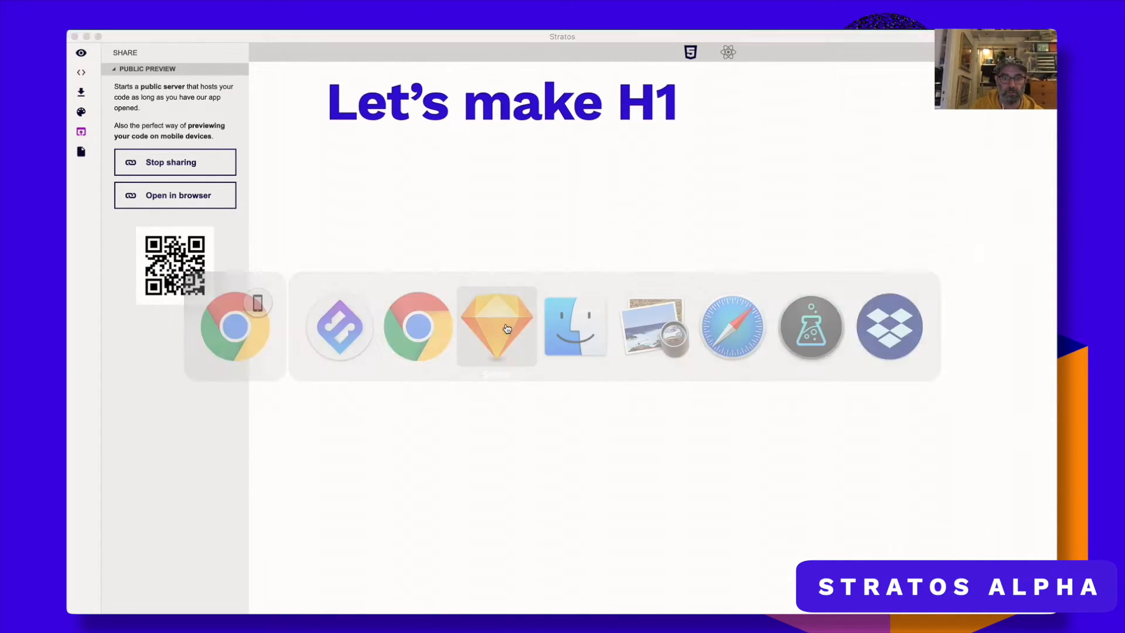
# Show the Explorer and open react > src > components > stratos > Container.jsx
pyautogui.click(496, 325)
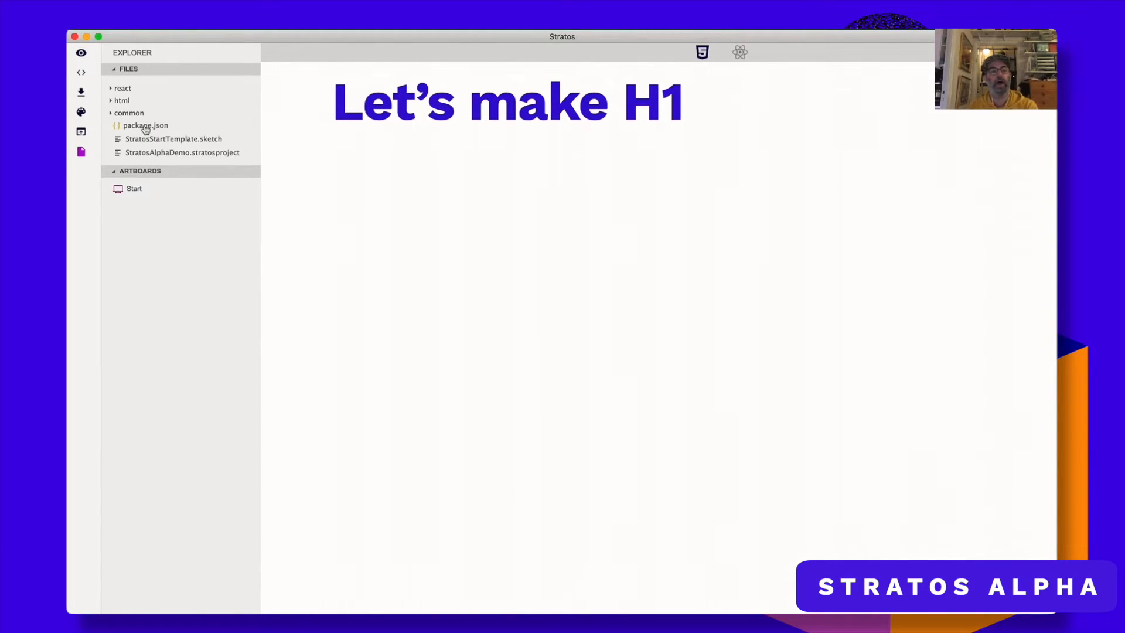
pyautogui.click(121, 87)
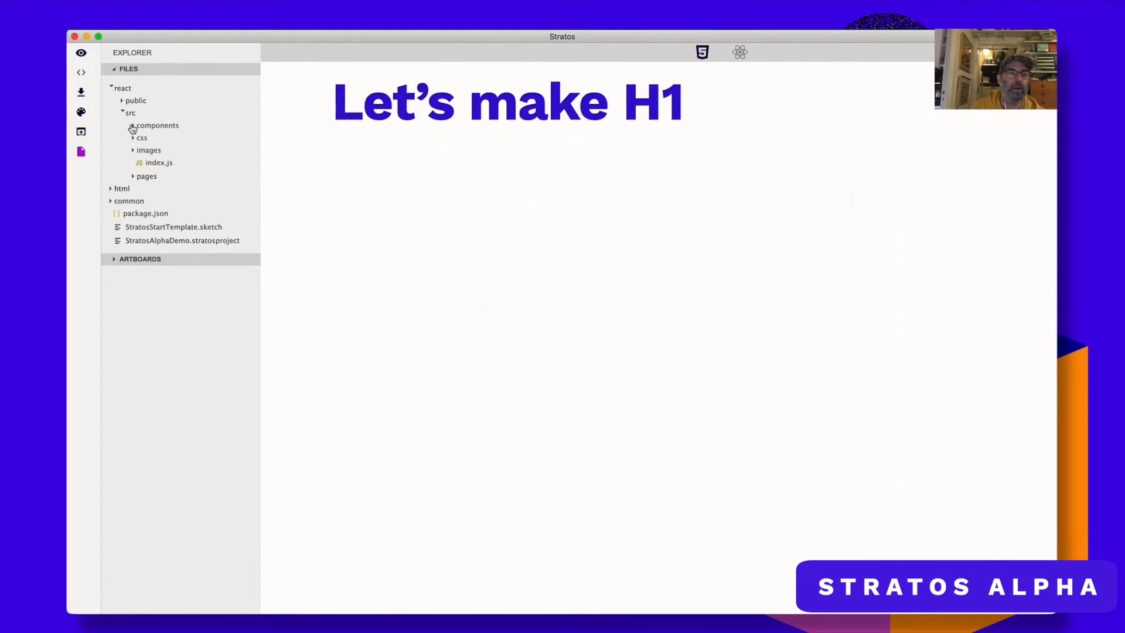
pyautogui.click(156, 125)
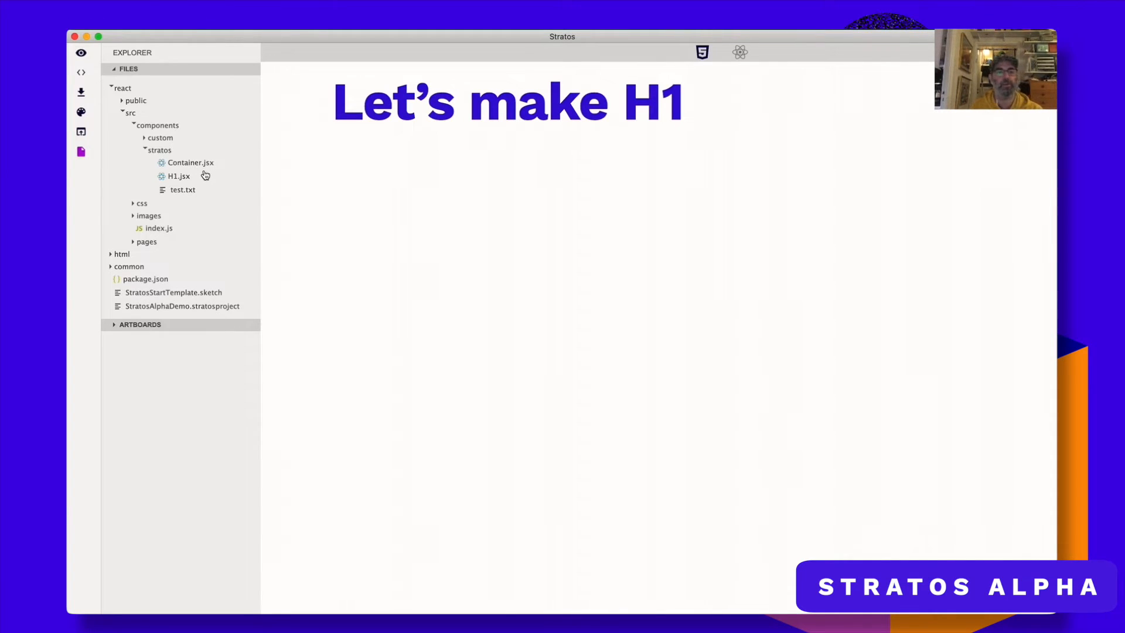
pyautogui.click(175, 176)
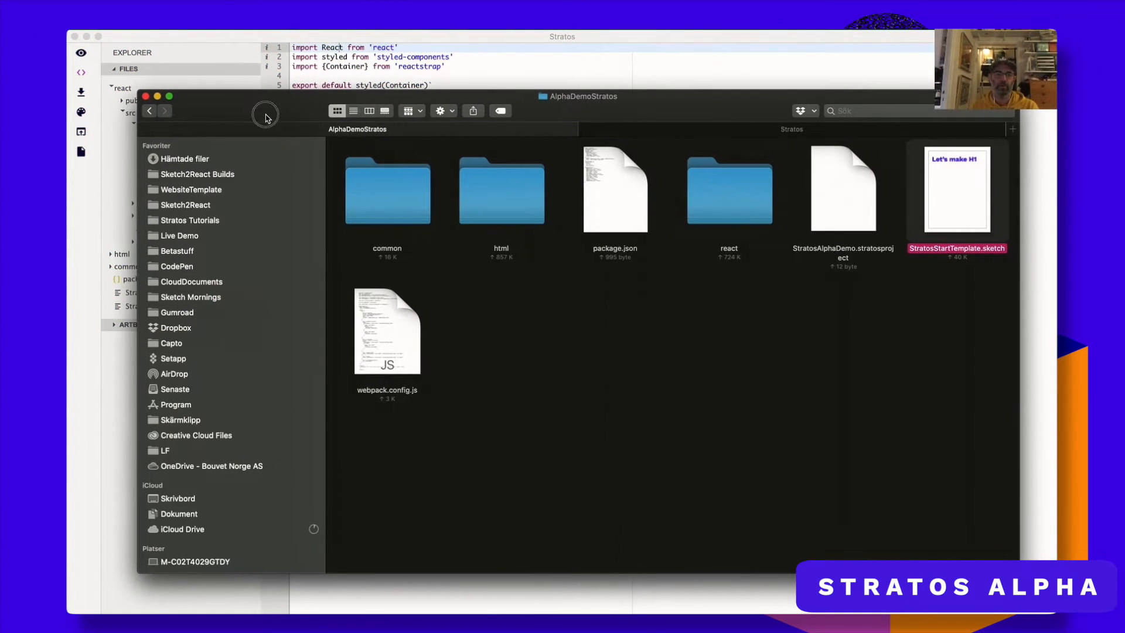
# Go up to Sketch2React Builds and drag AlphaDemoStratos onto the VS Code icon
pyautogui.click(584, 350)
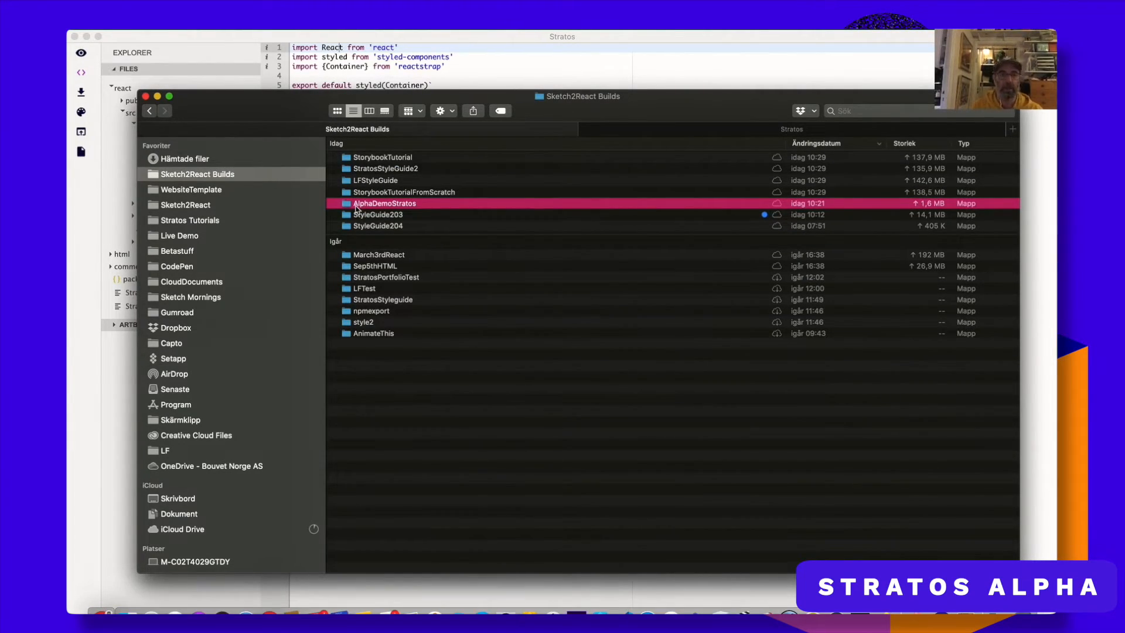
pyautogui.moveTo(383, 203); pyautogui.dragTo(621, 572)
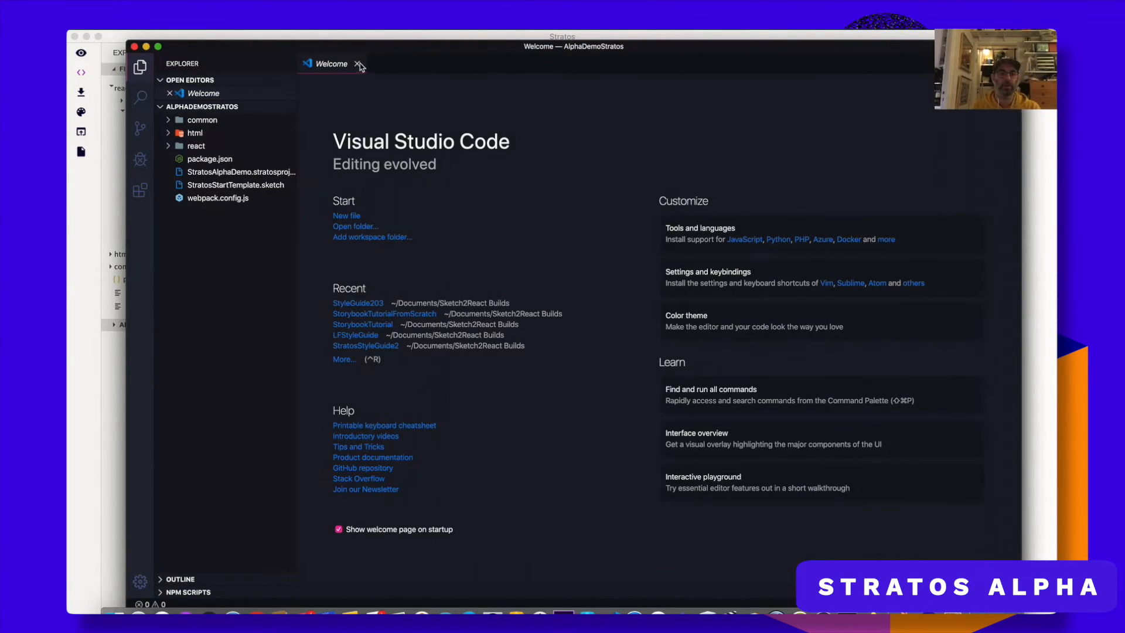
# Close the Welcome tab and view package.json's dependencies and webpack scripts
pyautogui.click(358, 64)
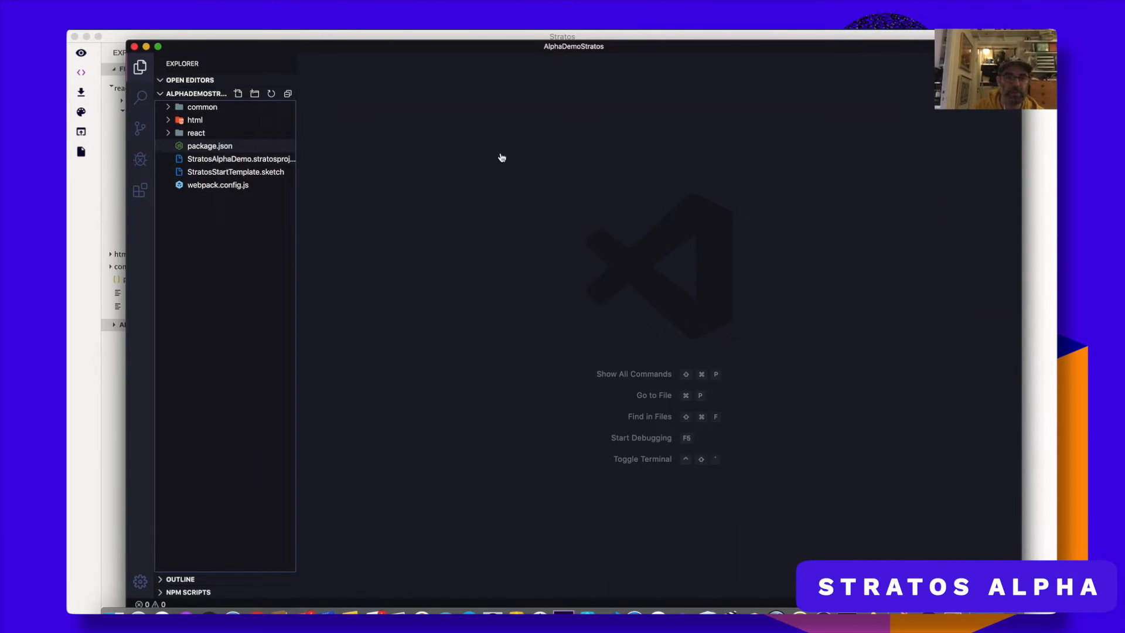
pyautogui.click(210, 145)
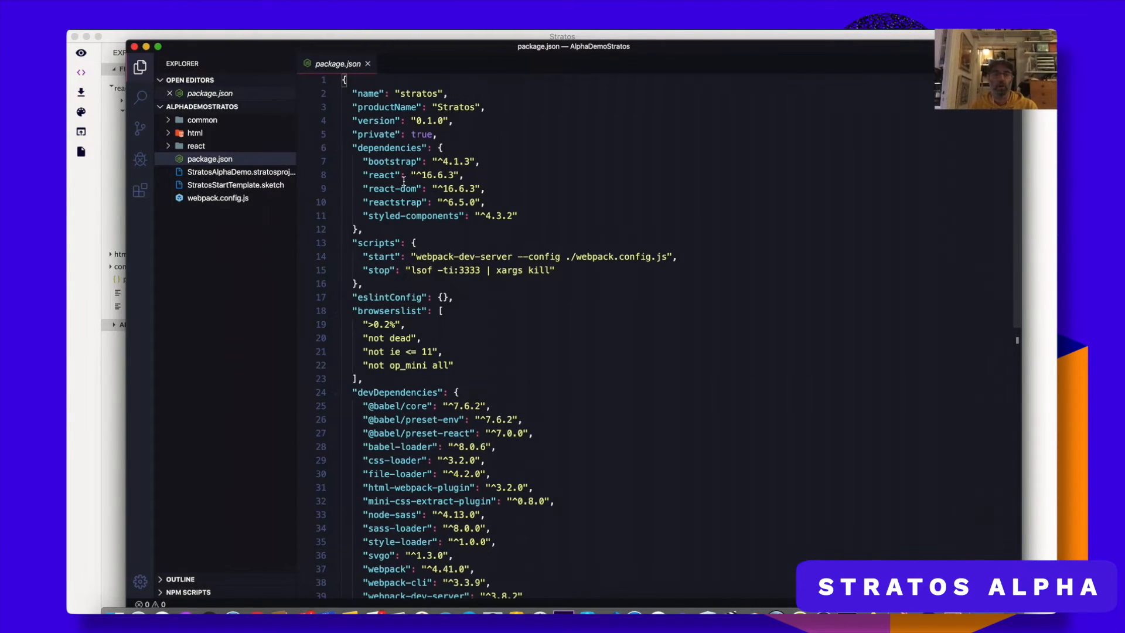
pyautogui.moveTo(308, 201)
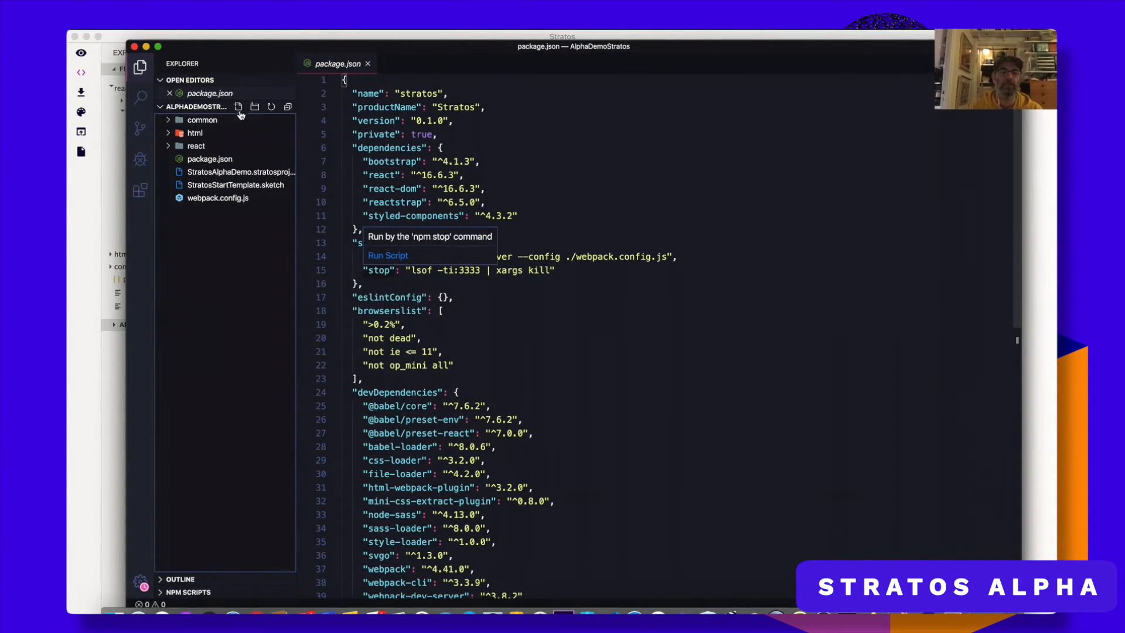
pyautogui.click(211, 158)
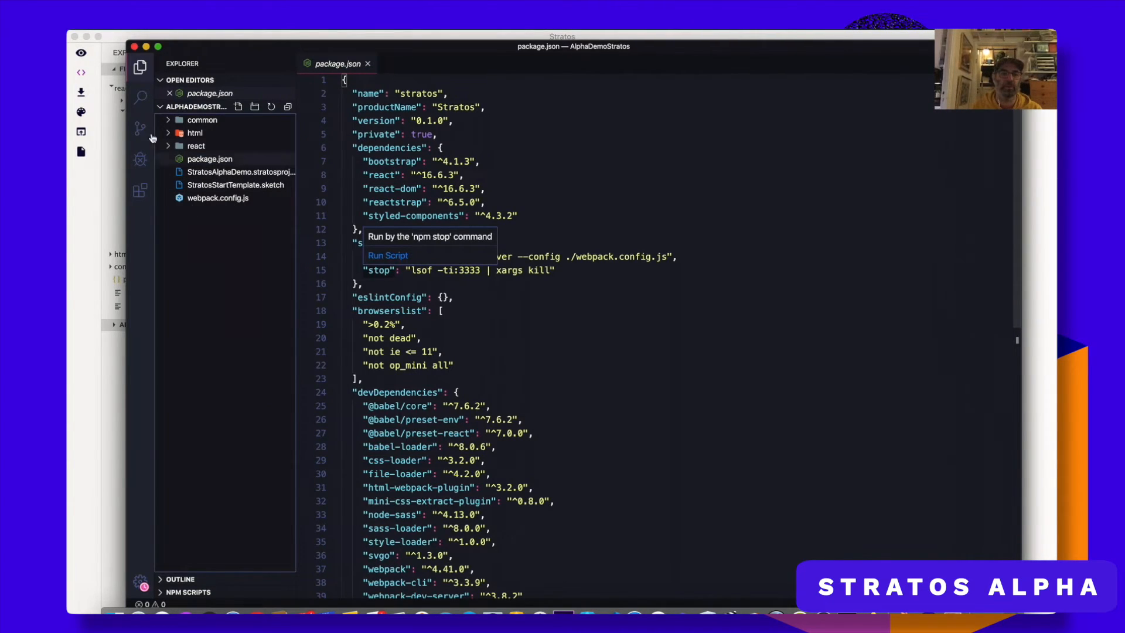
pyautogui.click(352, 36)
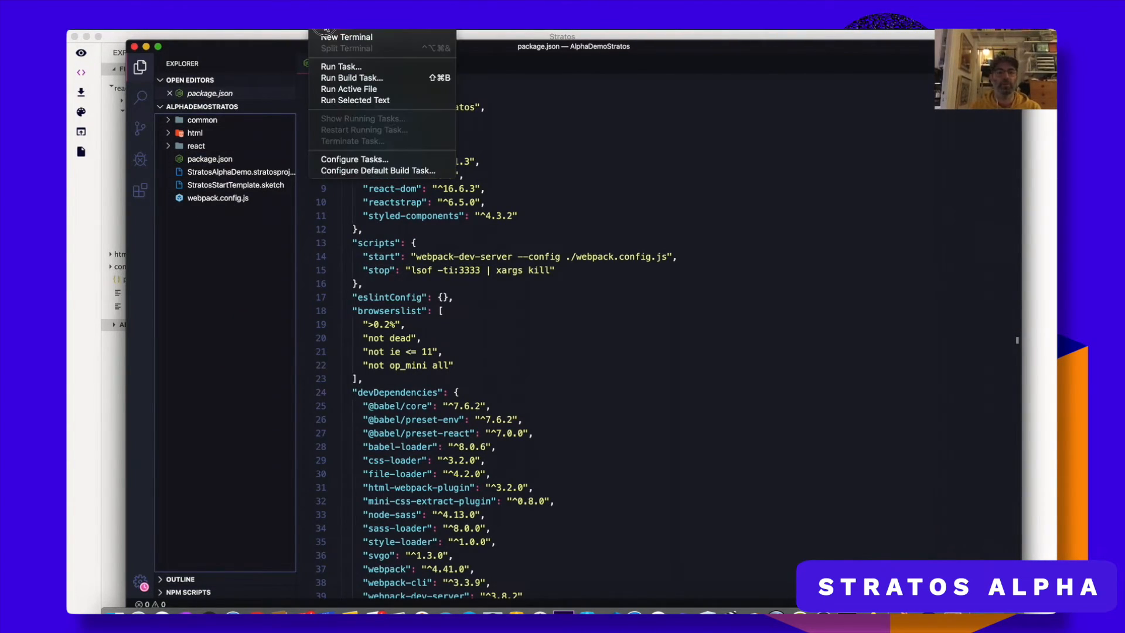
# Run npm install in a new terminal, installing 1040 packages and node_modules
pyautogui.click(346, 36)
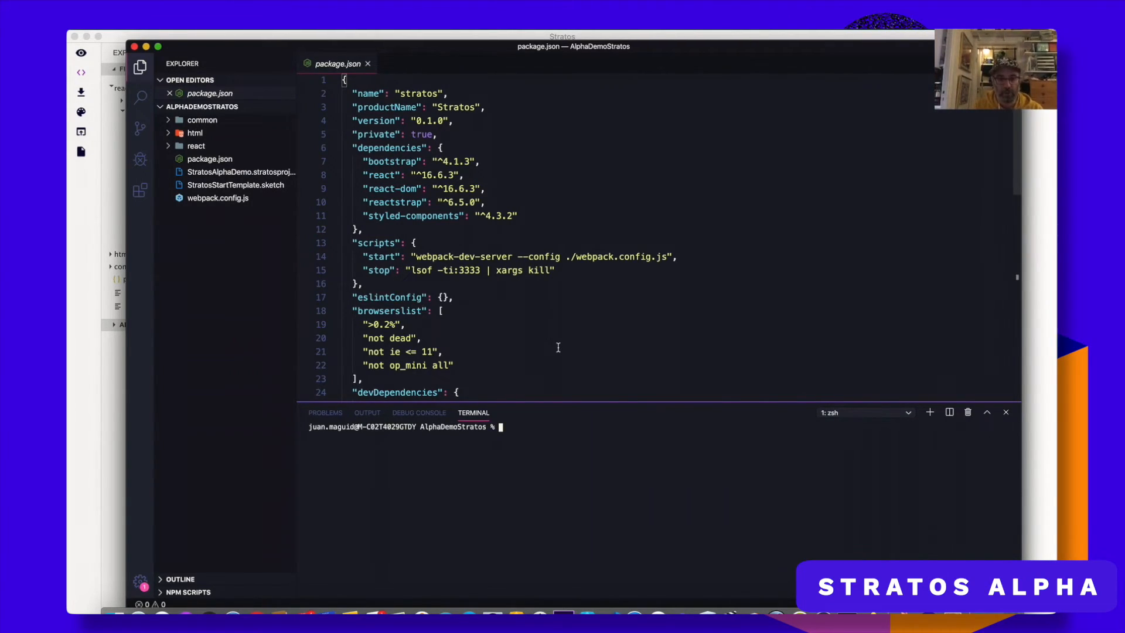
pyautogui.write('npm')
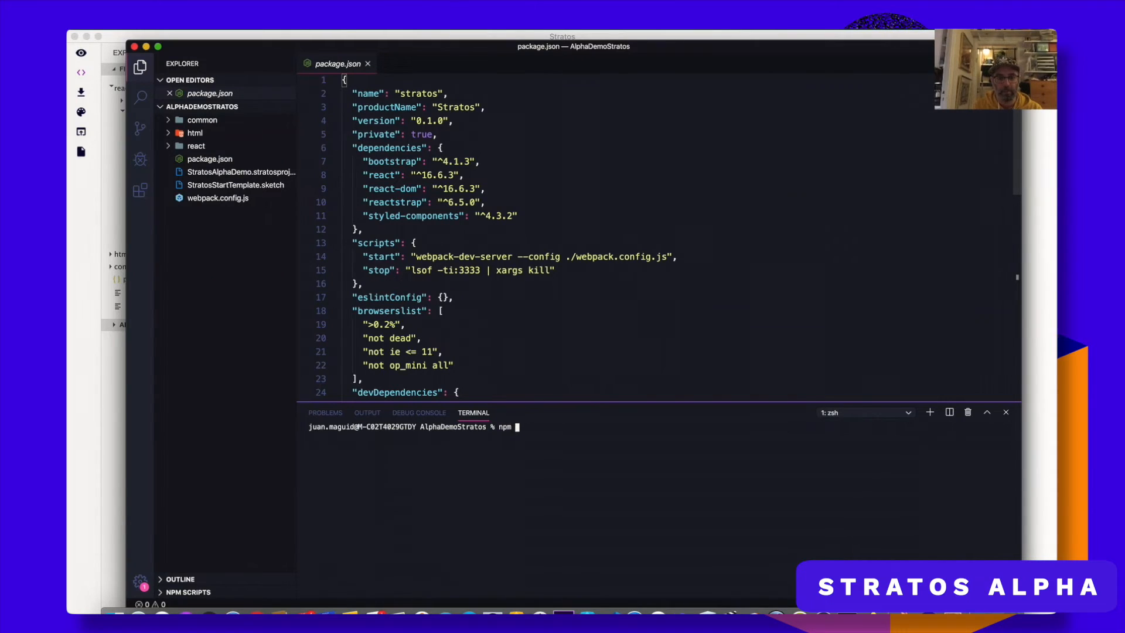
pyautogui.write('install')
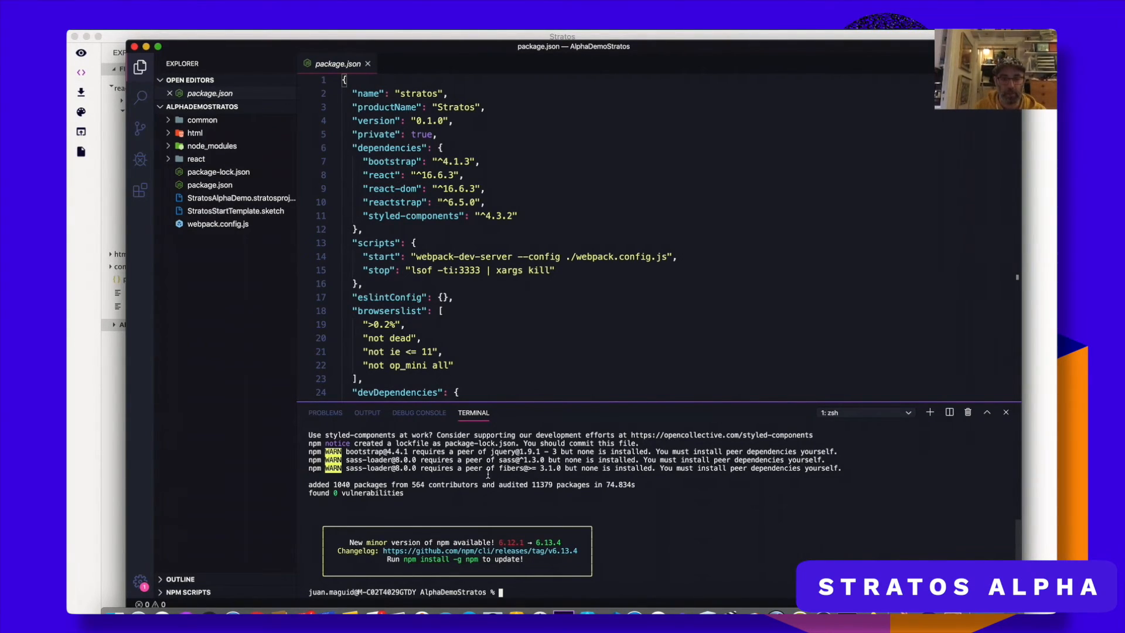
# Run 'npm run start' in the terminal until webpack reports 'Compiled successfully'
pyautogui.write('npm ru')
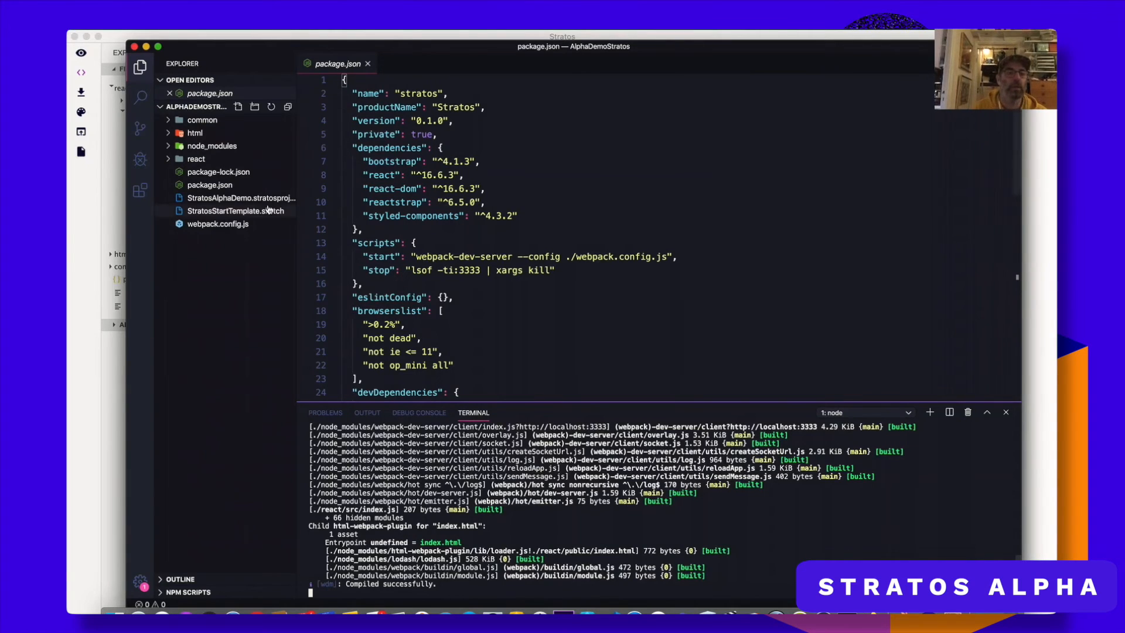
# Bring Stratos to the front and choose View > External React view
pyautogui.click(81, 53)
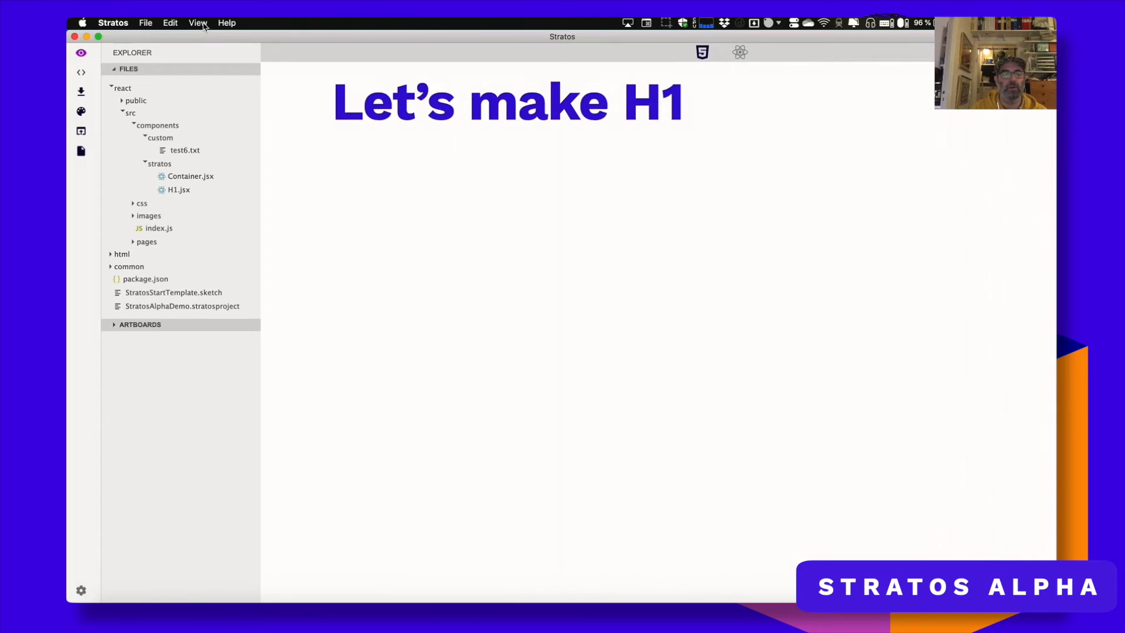
pyautogui.click(198, 22)
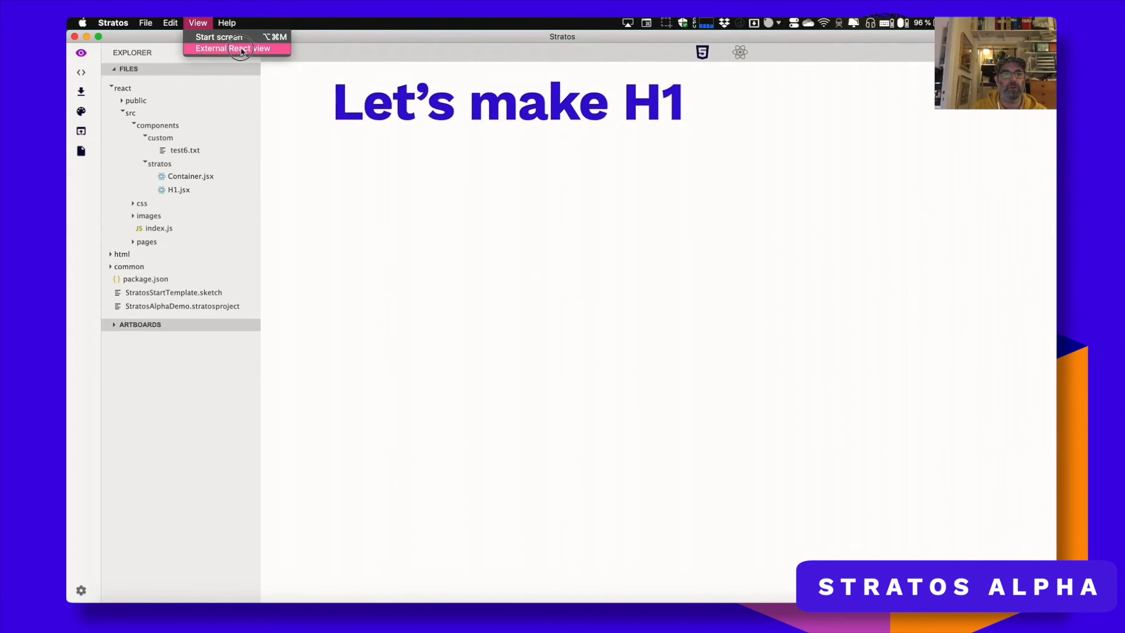
pyautogui.click(236, 48)
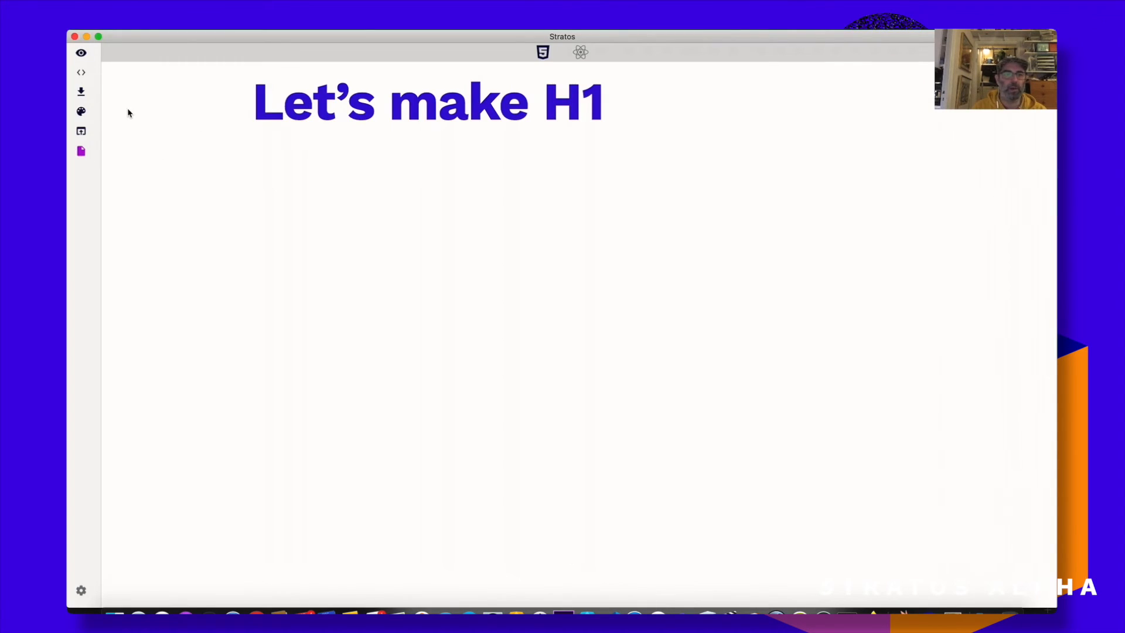
# View the Start page's React code, then return to the heading preview
pyautogui.click(81, 72)
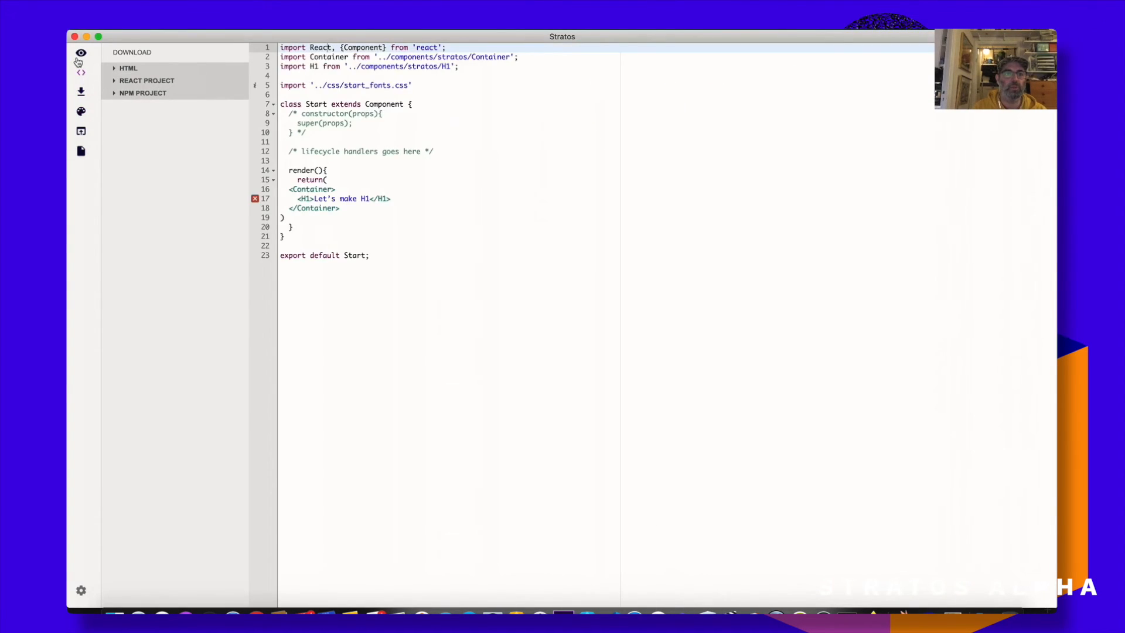
pyautogui.click(80, 52)
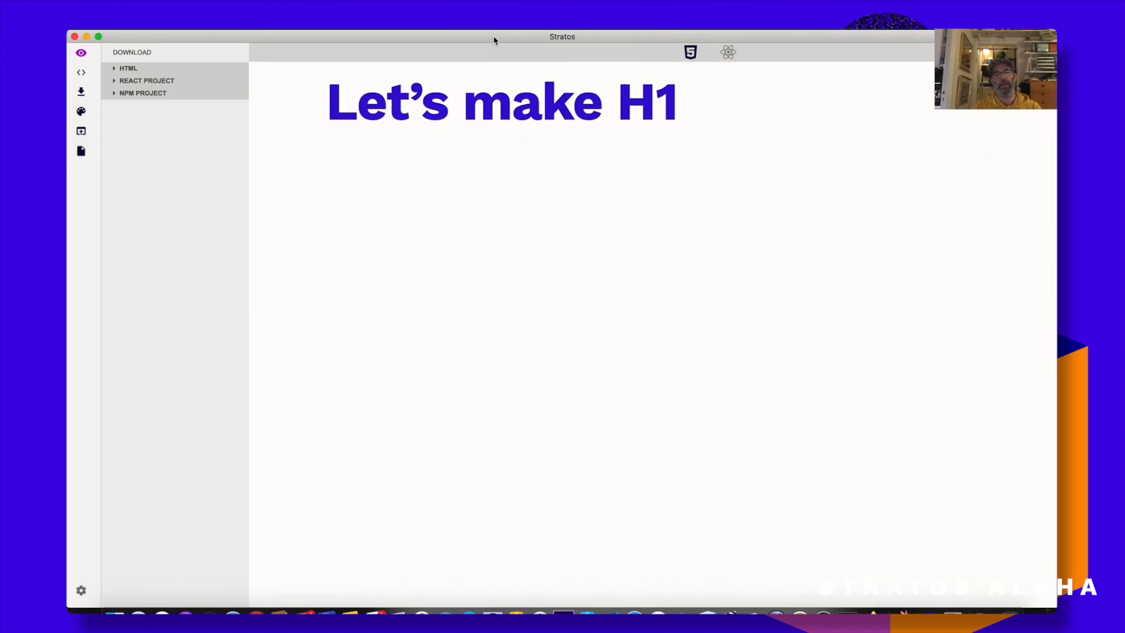